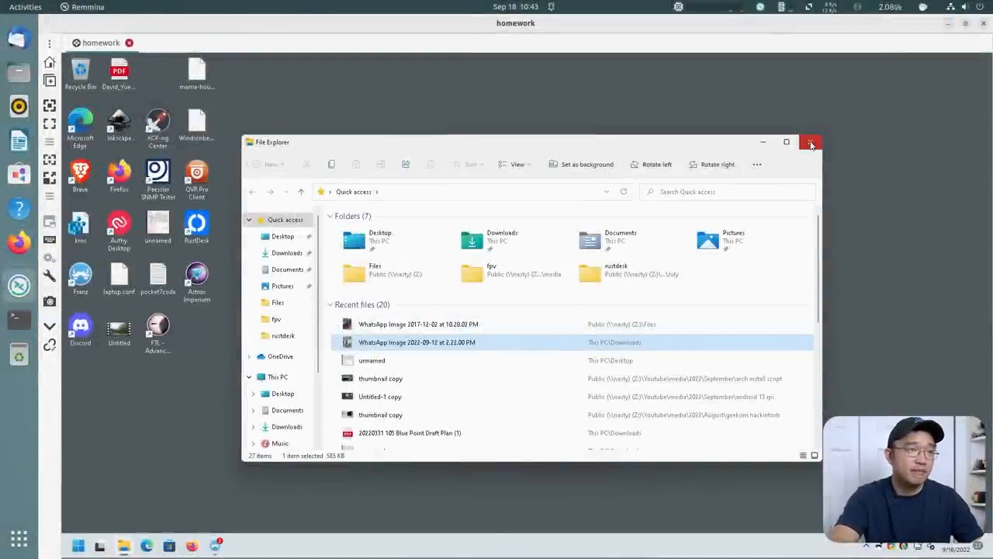
# Step: Close and reopen the File Explorer window
pyautogui.click(810, 143)
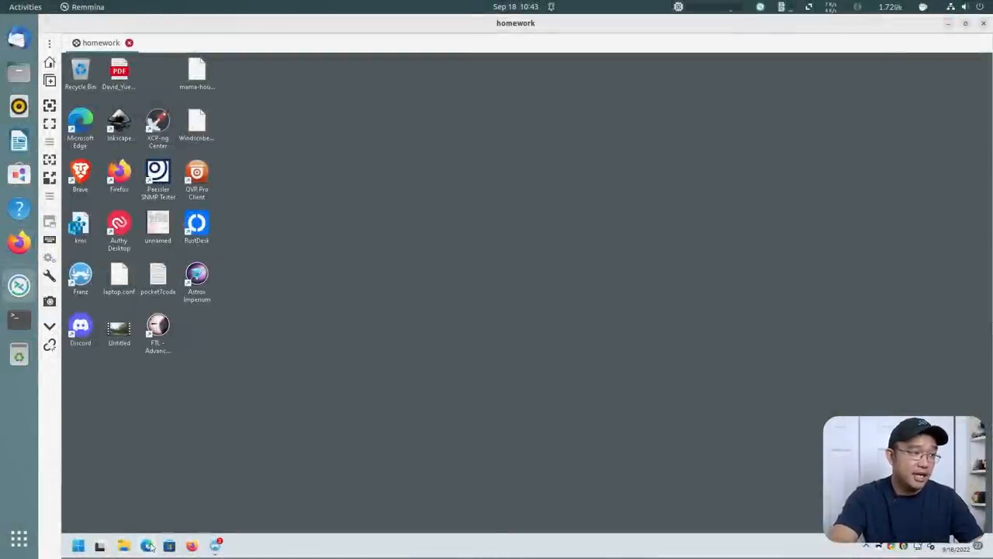
pyautogui.click(99, 547)
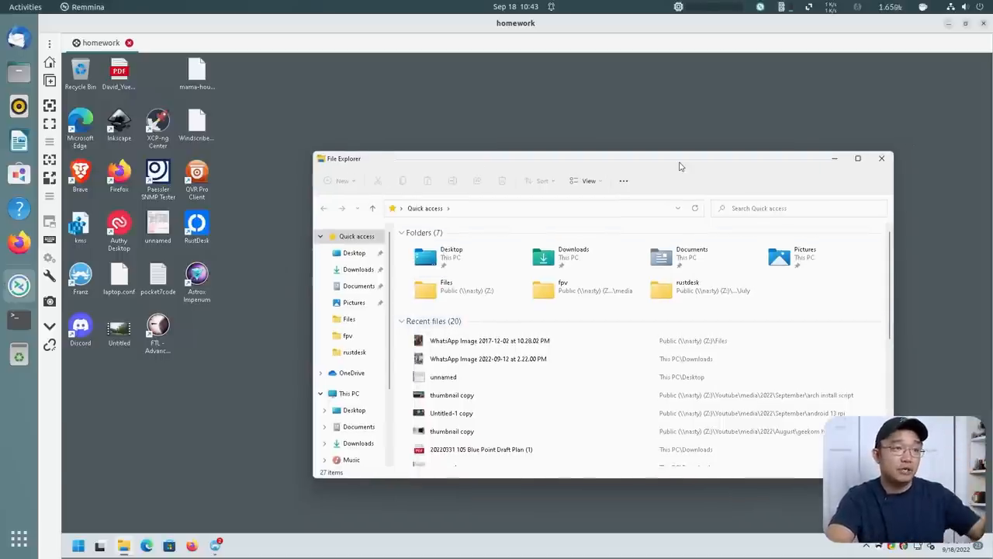
pyautogui.moveTo(828, 137)
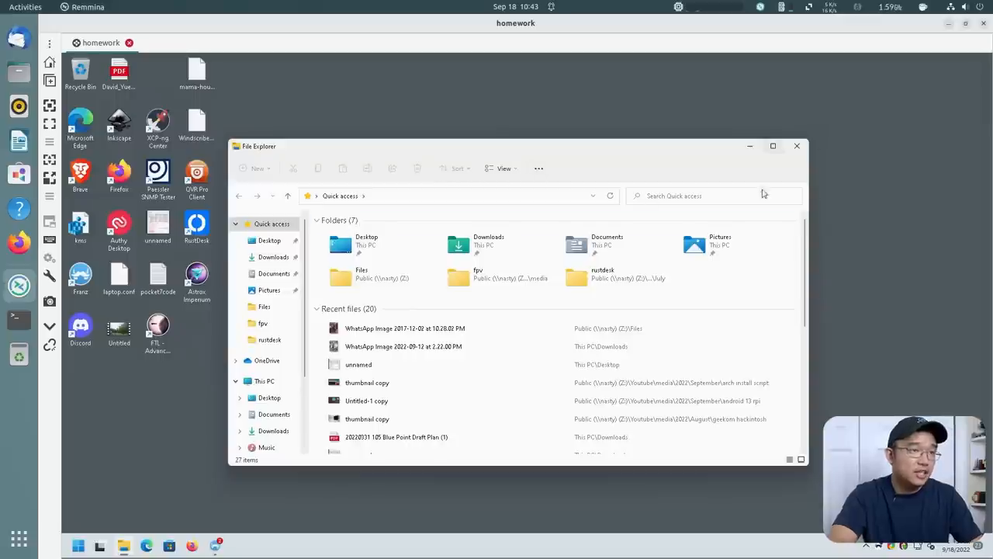
# Step: Show the Downloads folder and its full classic list of folder actions
pyautogui.click(270, 240)
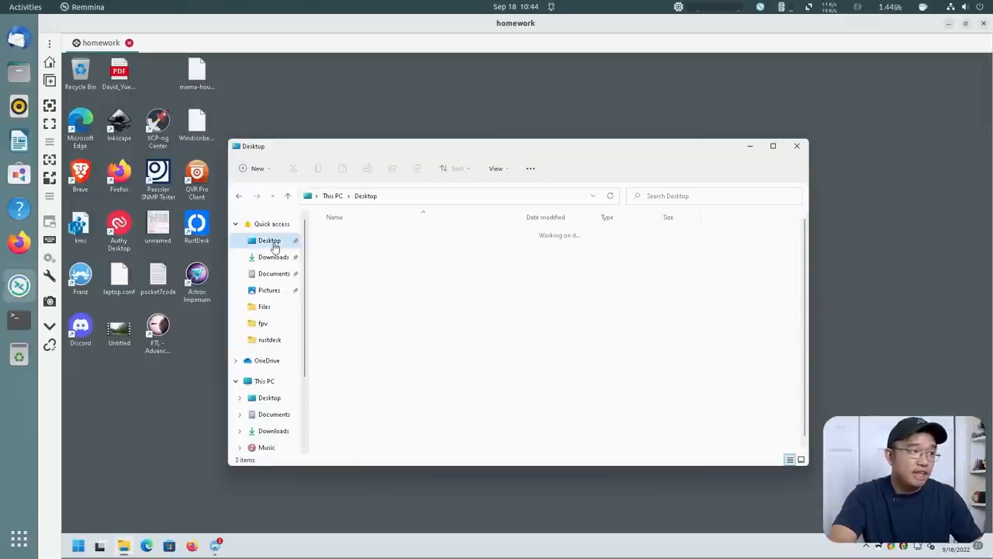
pyautogui.click(273, 258)
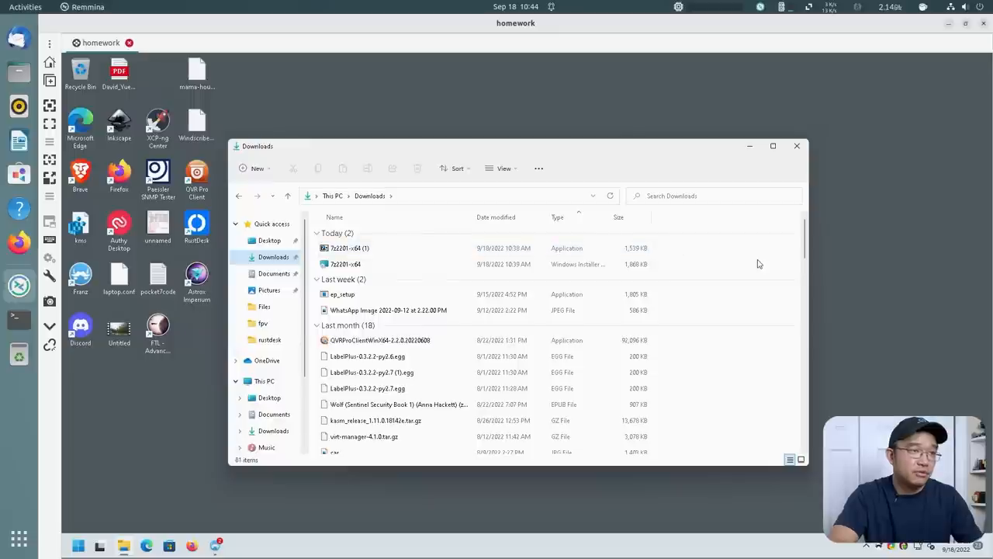
pyautogui.rightClick(754, 263)
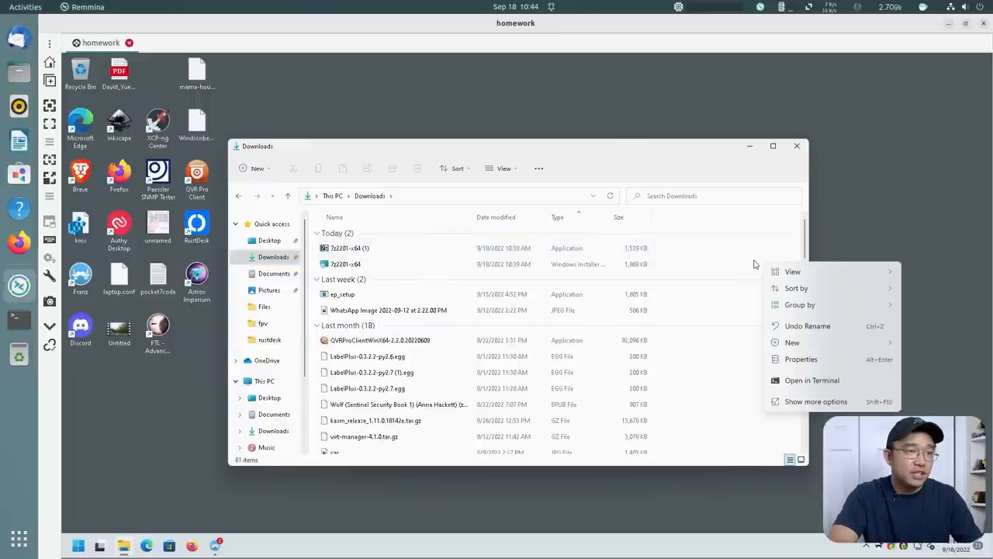
pyautogui.moveTo(671, 325)
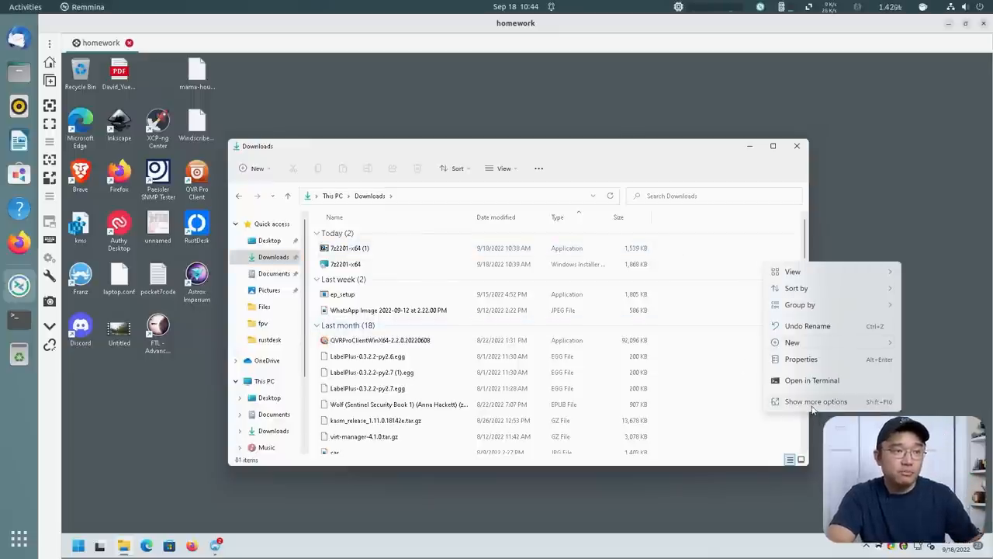
pyautogui.click(817, 401)
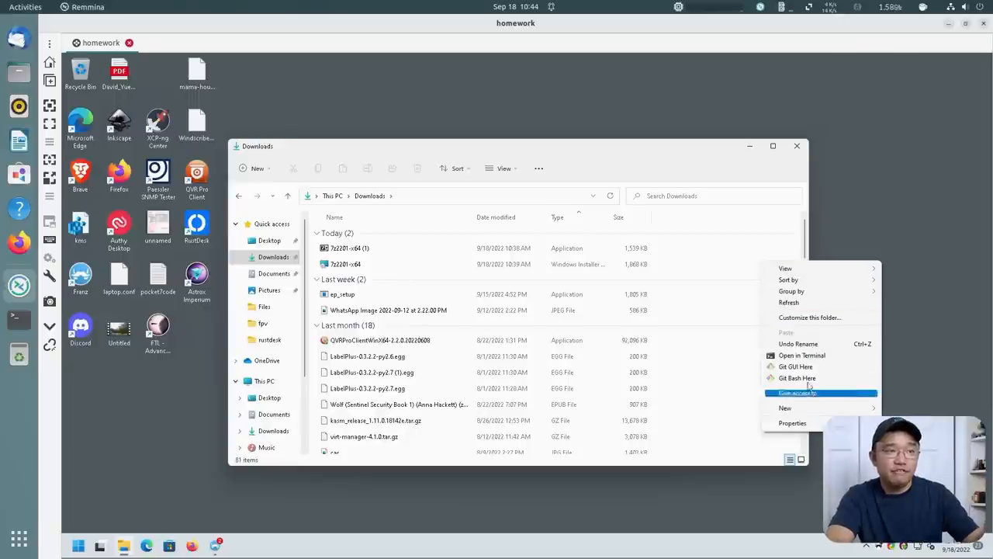
pyautogui.moveTo(388, 261)
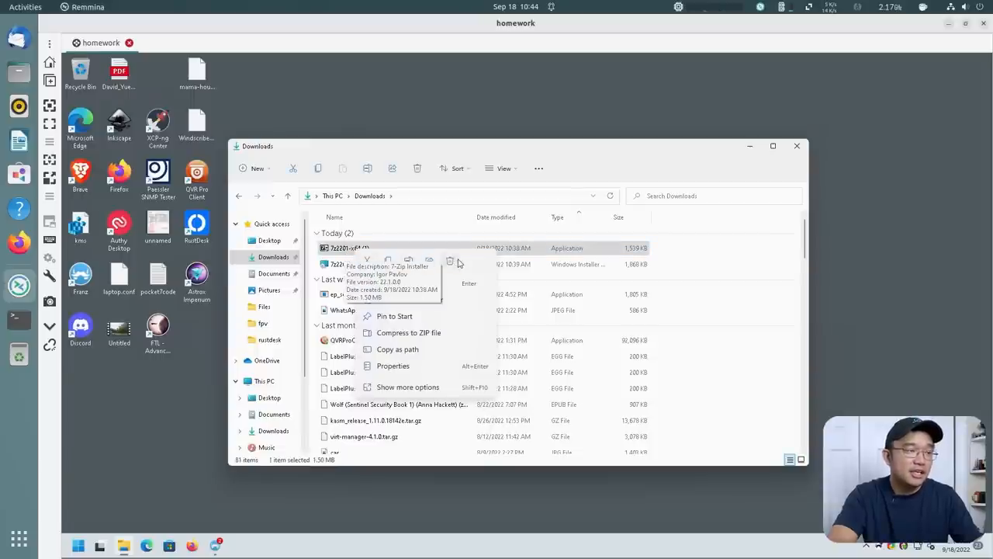
pyautogui.moveTo(447, 264)
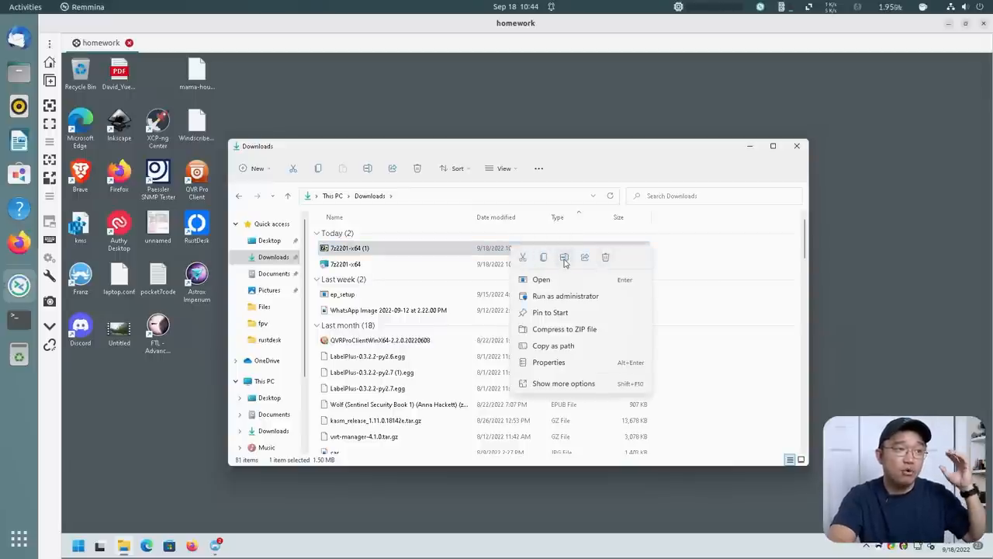
pyautogui.moveTo(565, 258)
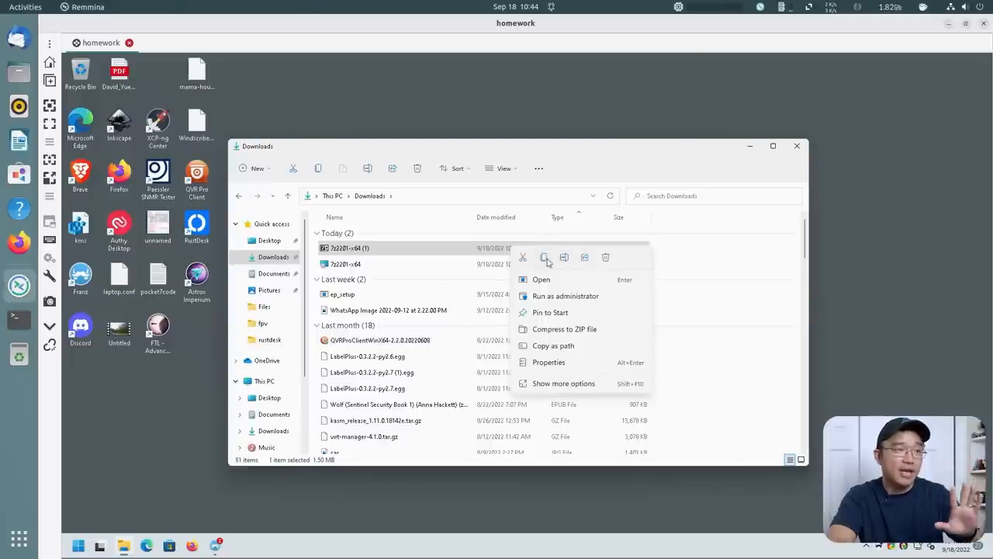
pyautogui.moveTo(543, 258)
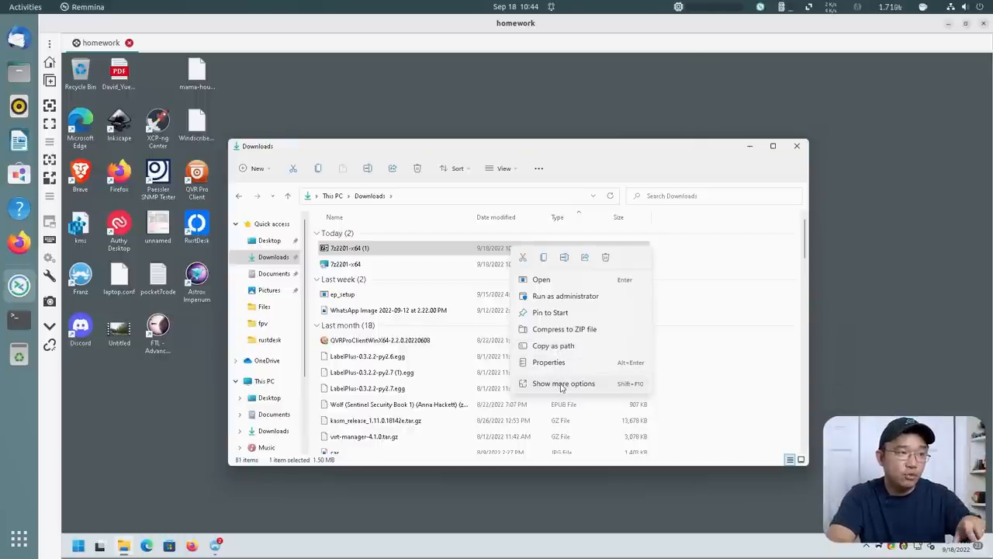
# Step: Expand the full classic list of actions for the 7z2201-x64 (1) installer file
pyautogui.click(563, 383)
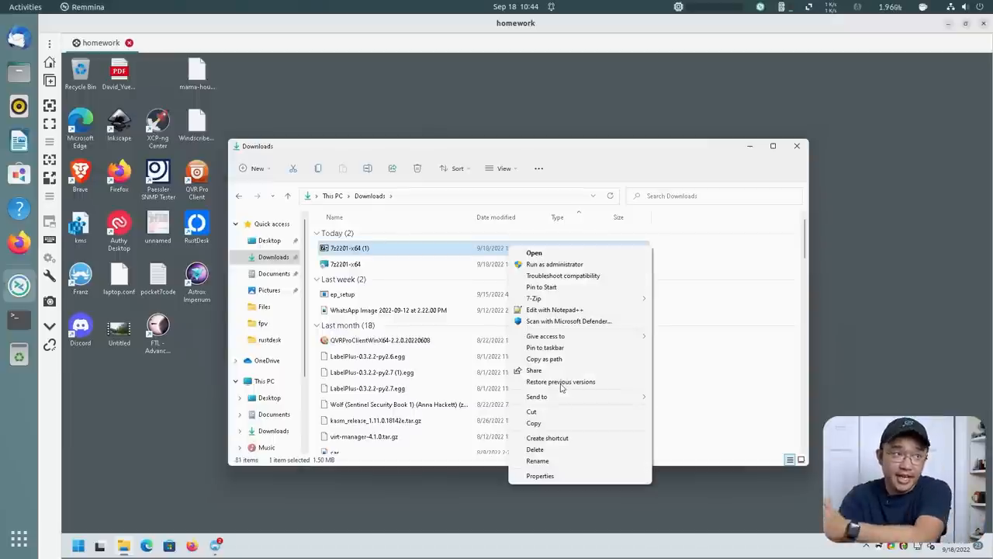
pyautogui.moveTo(534, 298)
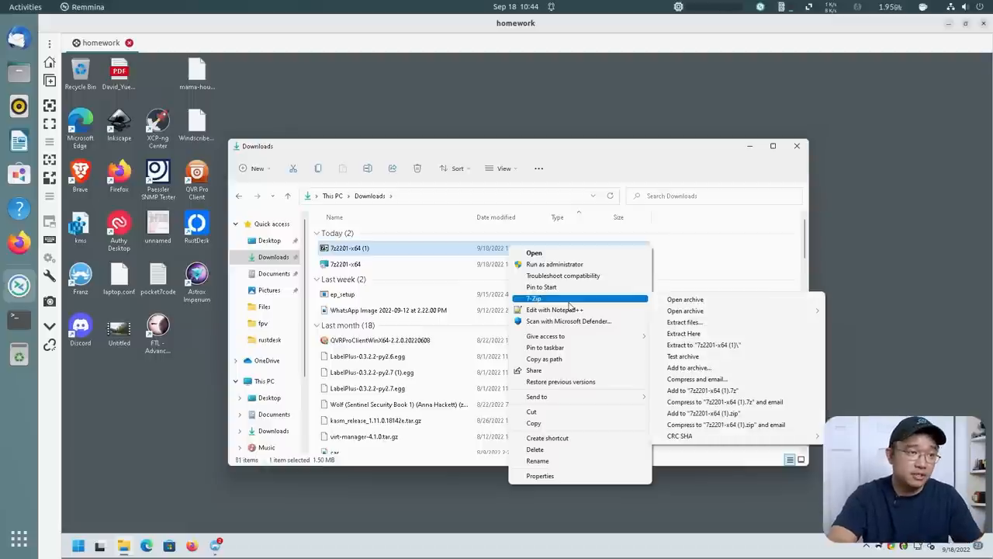
pyautogui.moveTo(702, 391)
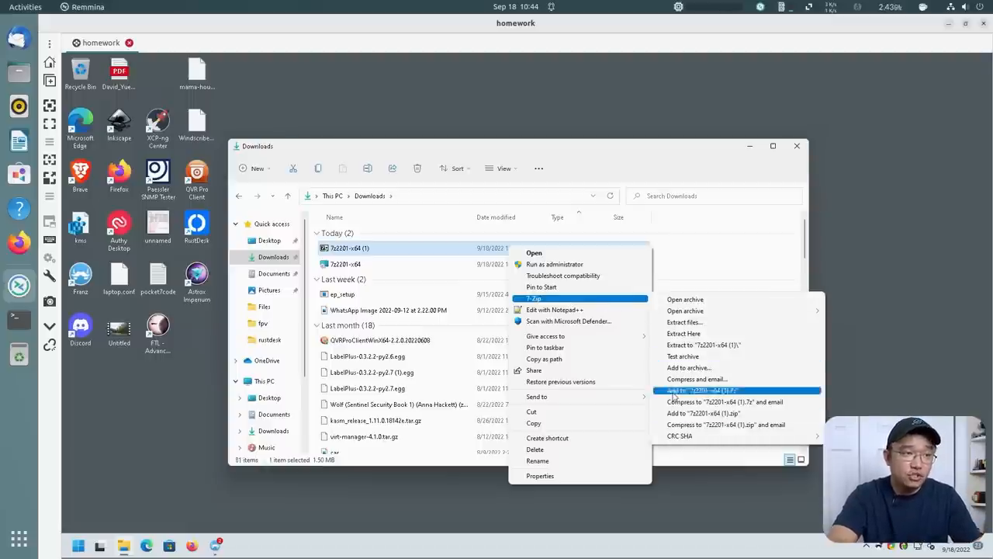
pyautogui.moveTo(559, 294)
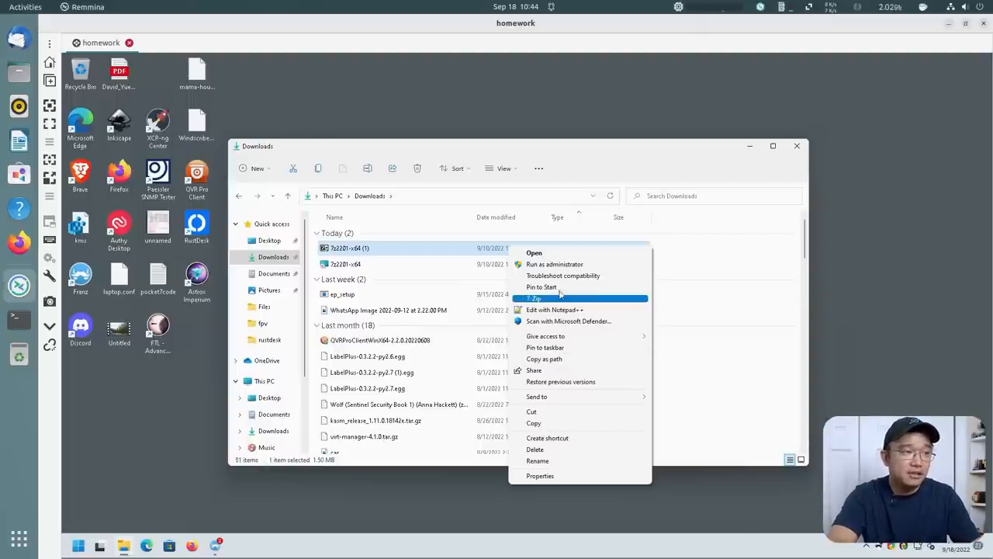
pyautogui.moveTo(562, 356)
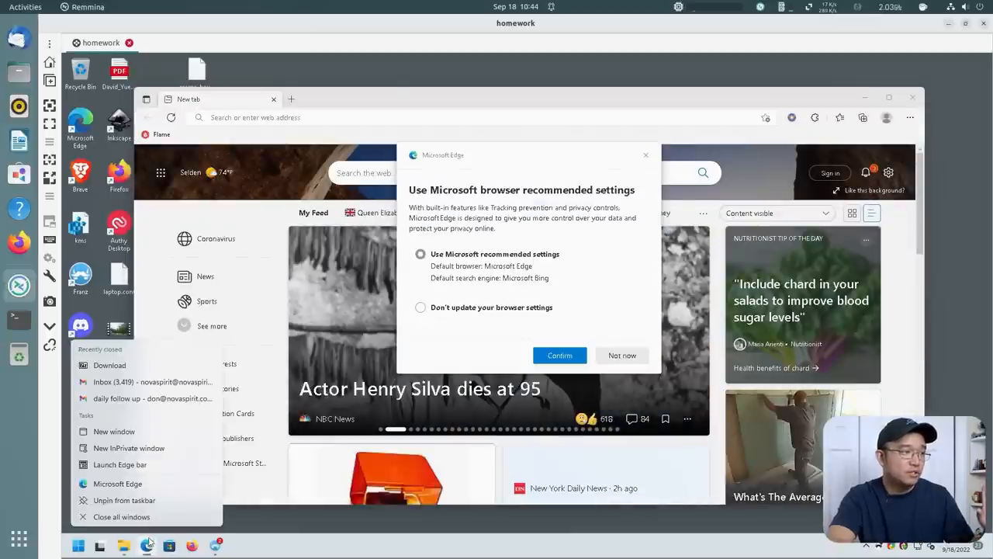
# Step: Open a new Microsoft Edge window, focus its address bar, then show the Start menu
pyautogui.click(558, 354)
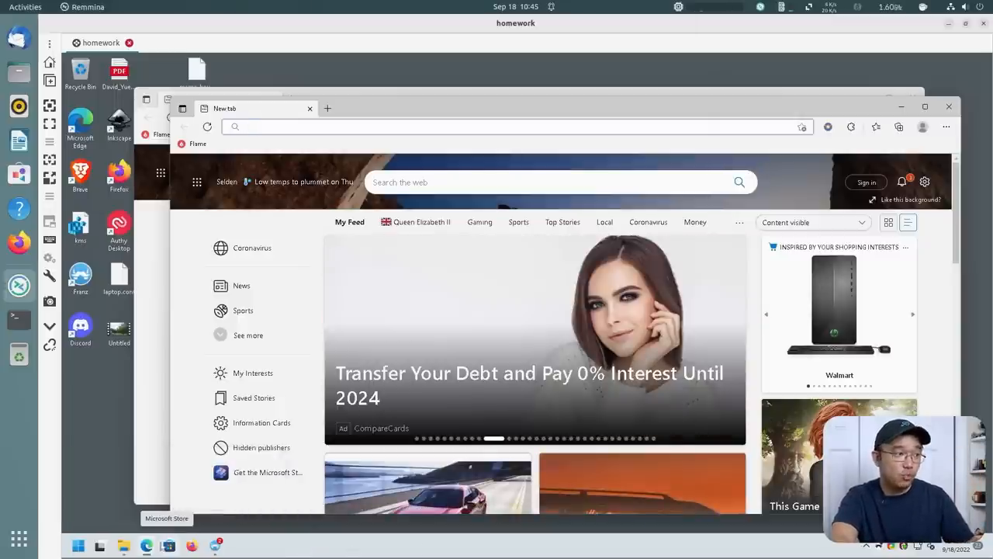
pyautogui.click(504, 127)
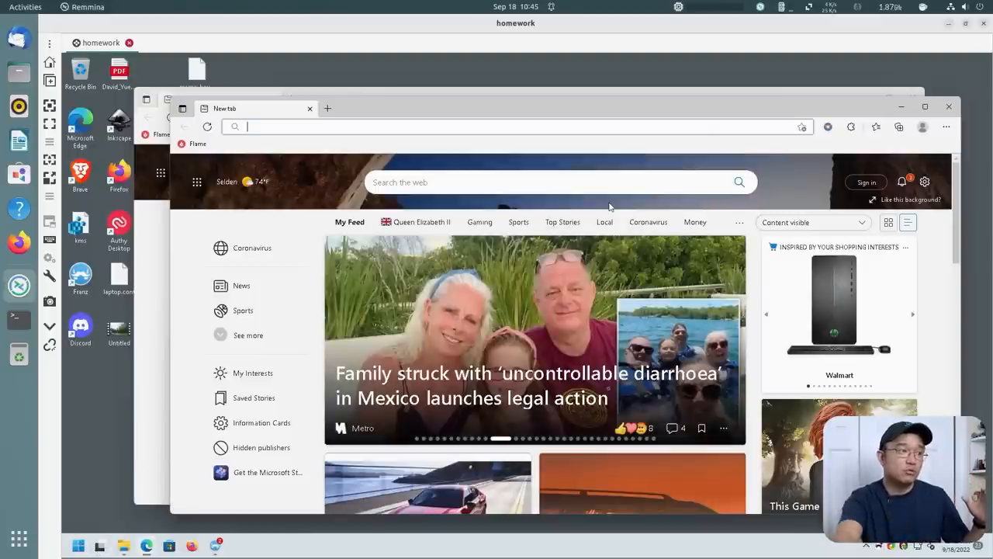
pyautogui.click(77, 546)
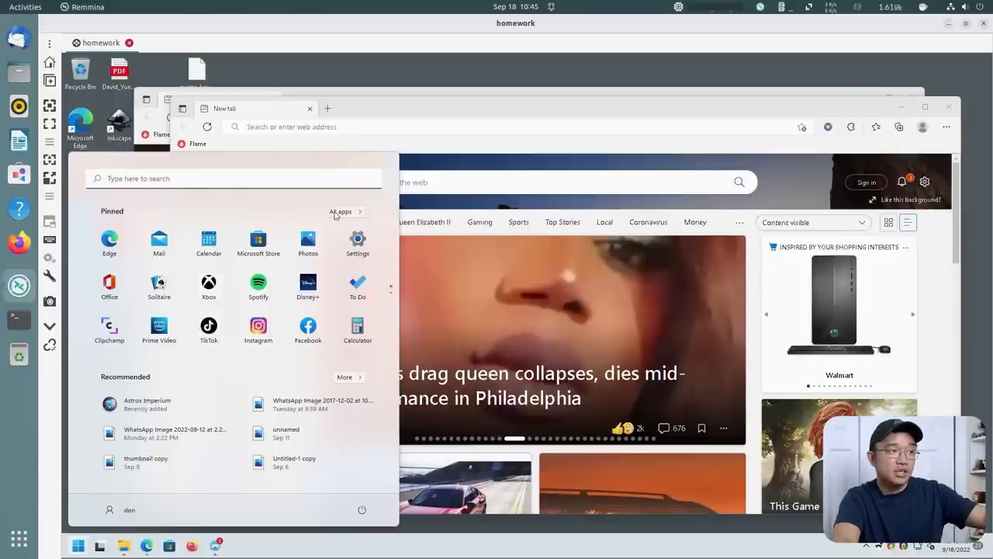
# Step: Show the All apps list in the Start menu and scroll through it
pyautogui.click(340, 211)
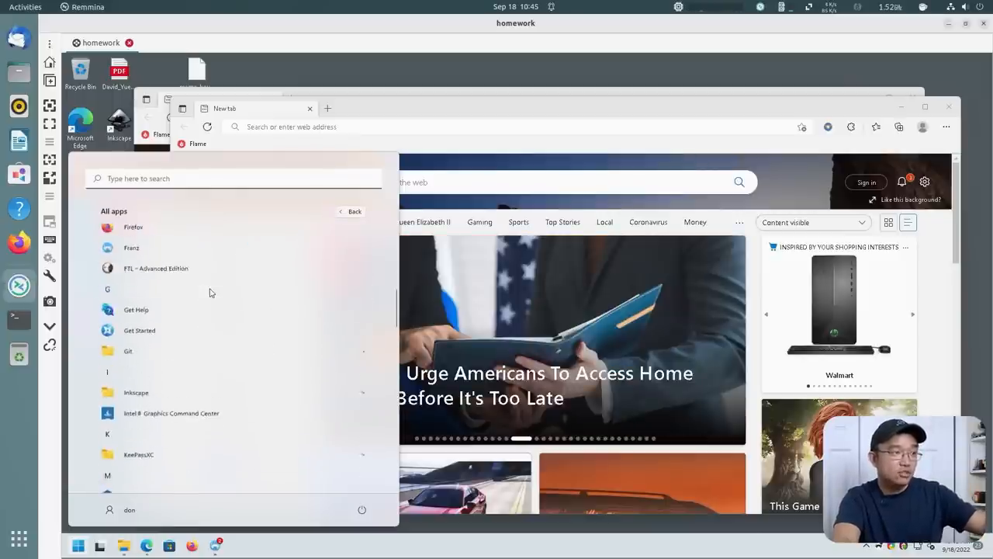
pyautogui.scroll(-3)
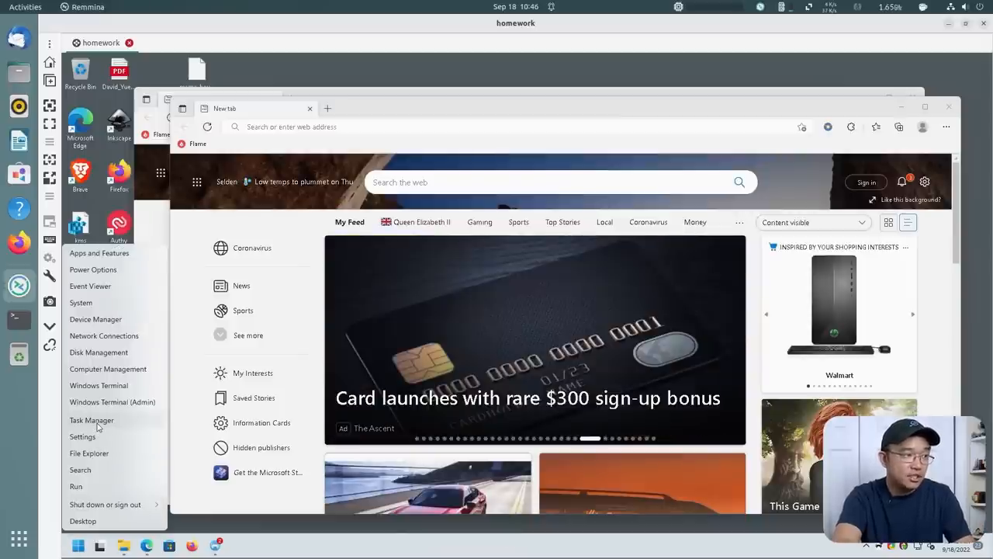
# Step: Open Task Manager and view memory use on its Performance tab
pyautogui.click(90, 419)
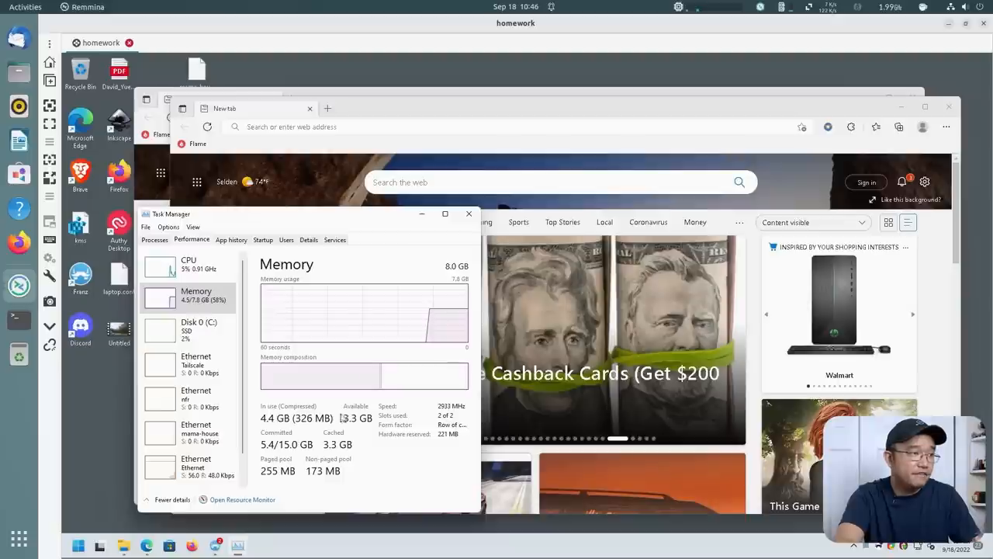
pyautogui.click(189, 264)
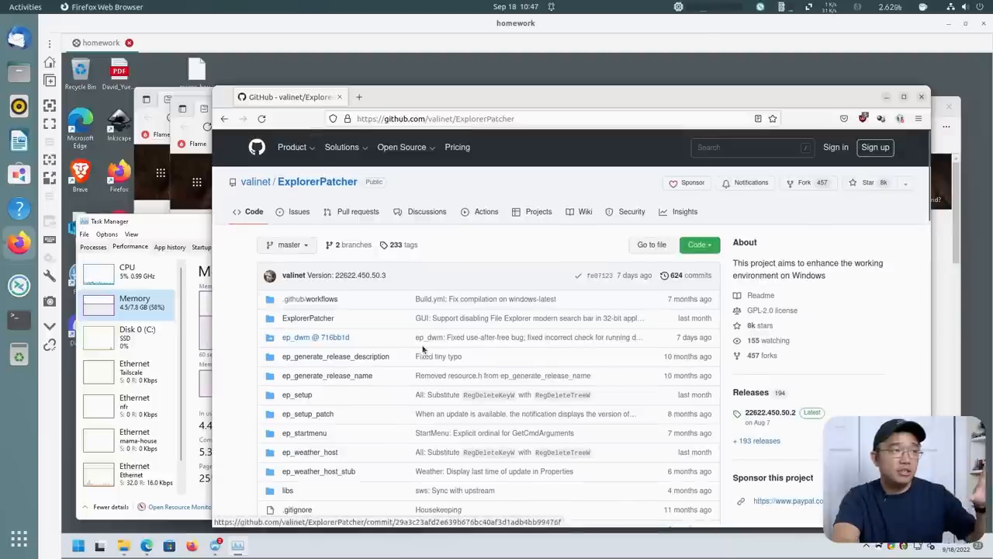
# Step: View the ExplorerPatcher 22622.450.50.2 release page on GitHub and its Assets list
pyautogui.click(434, 117)
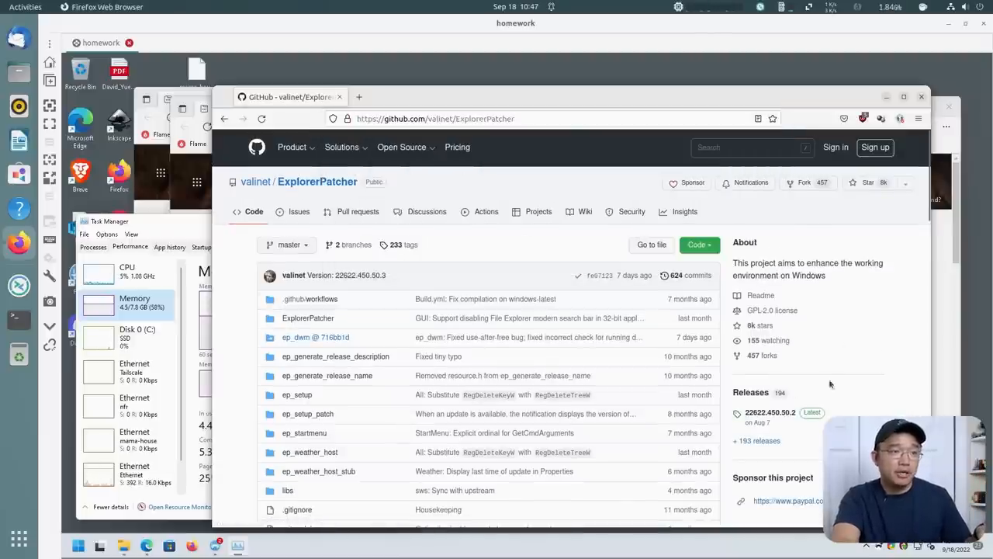
pyautogui.moveTo(766, 412)
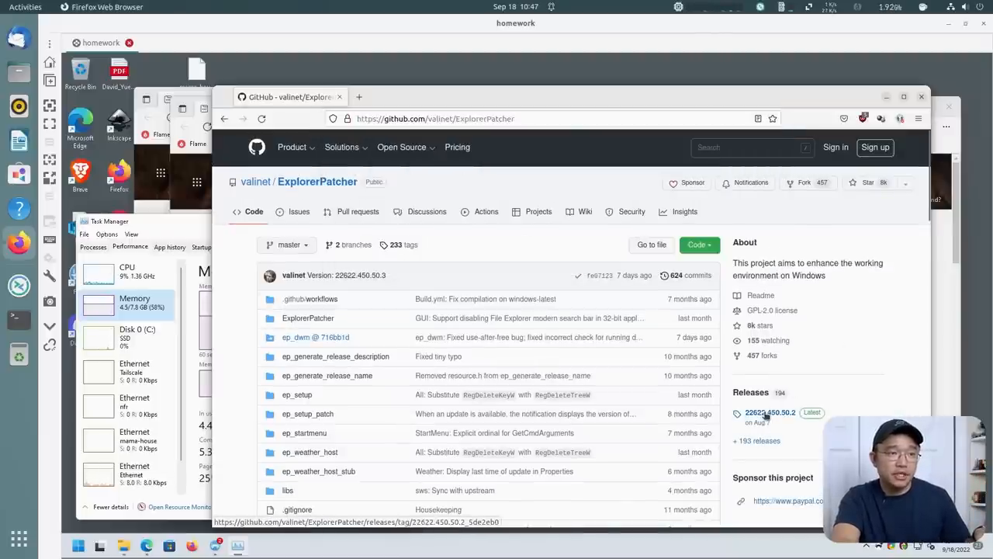
pyautogui.click(770, 413)
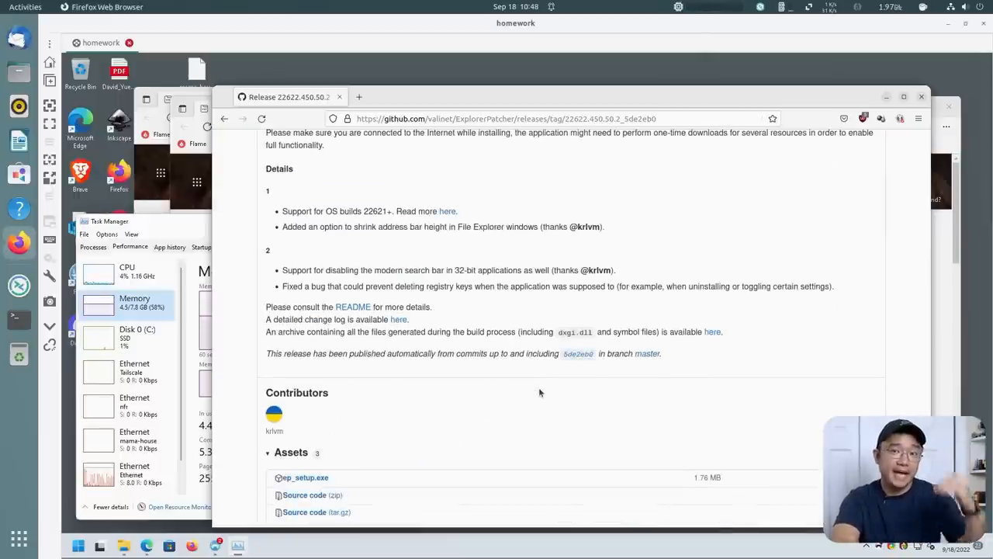
pyautogui.moveTo(528, 382)
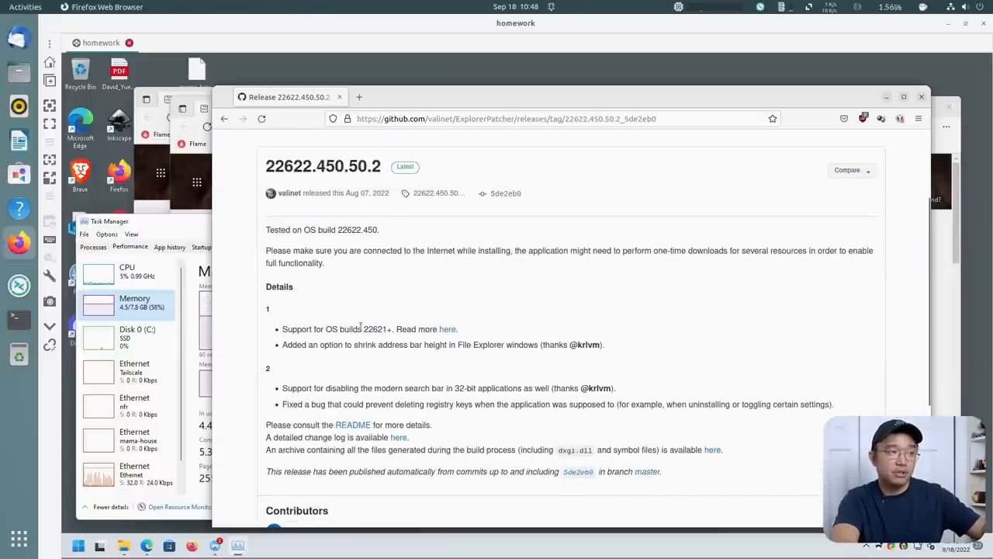
pyautogui.doubleClick(375, 329)
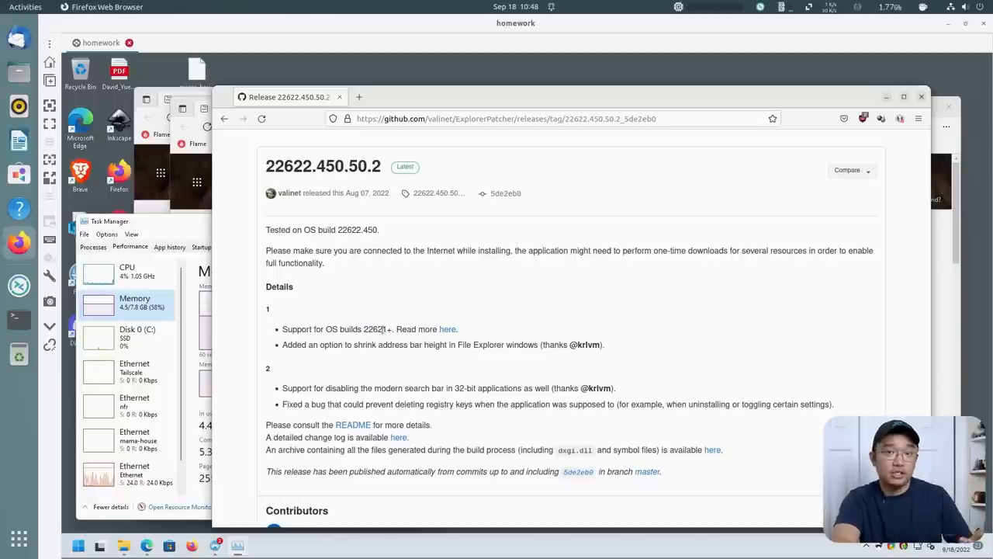
pyautogui.scroll(-3)
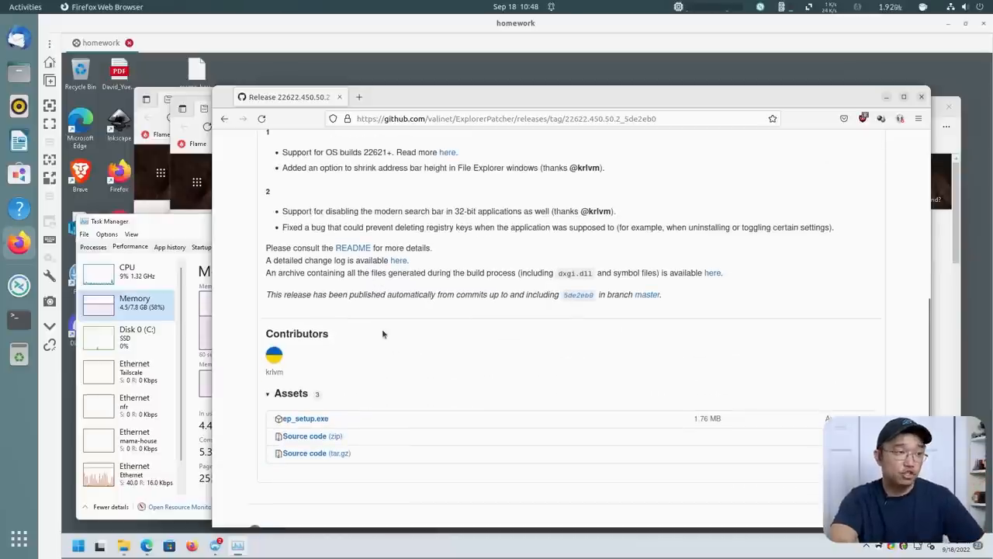
pyautogui.scroll(-3)
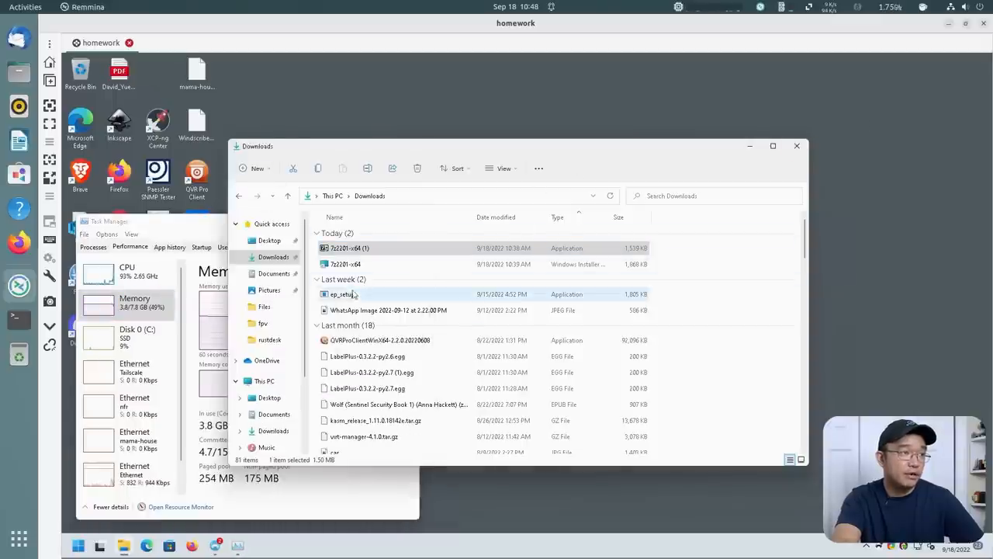
# Step: Run the downloaded ep_setup installer from the Downloads folder
pyautogui.doubleClick(341, 295)
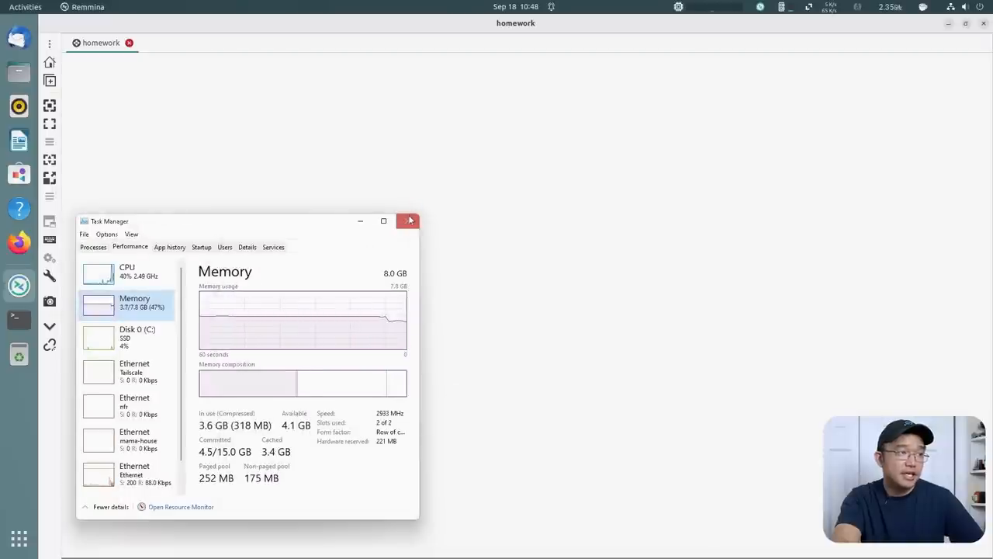
pyautogui.click(410, 221)
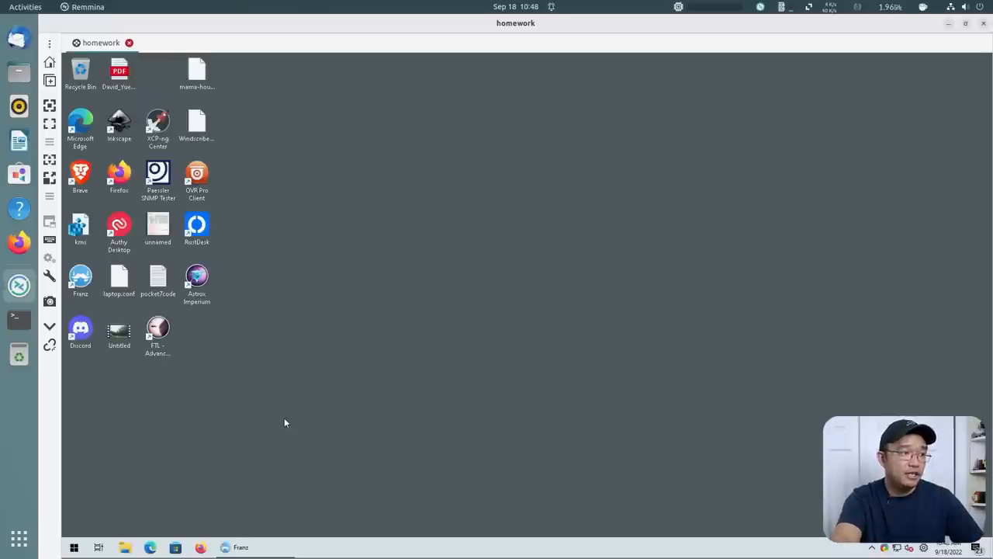
pyautogui.moveTo(131, 500)
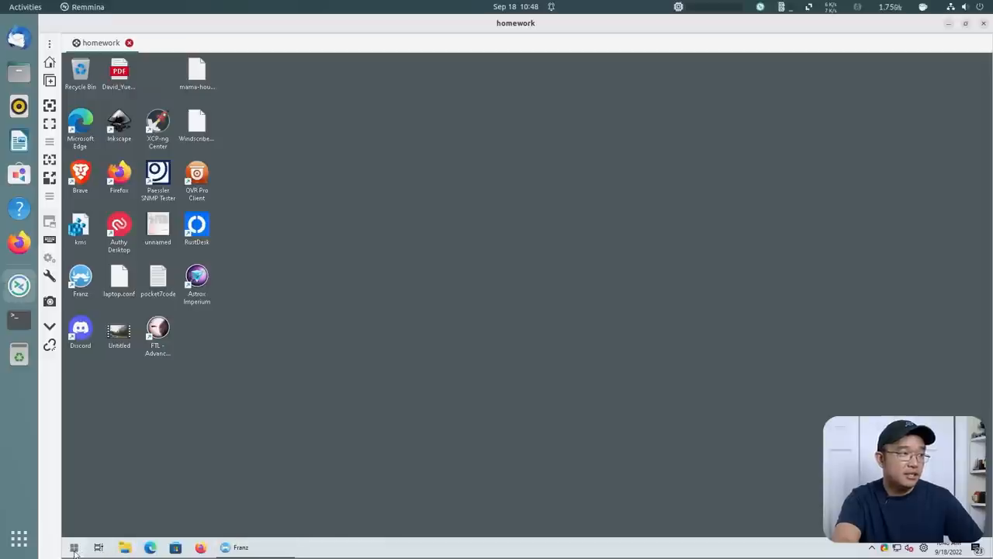
pyautogui.moveTo(106, 525)
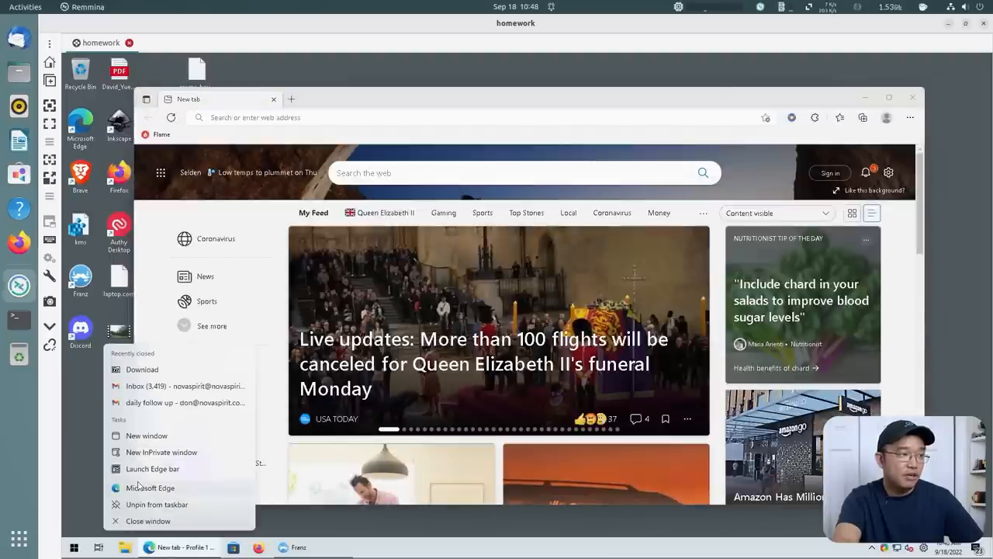
# Step: Launch another Microsoft Edge window from its taskbar jump list
pyautogui.click(146, 434)
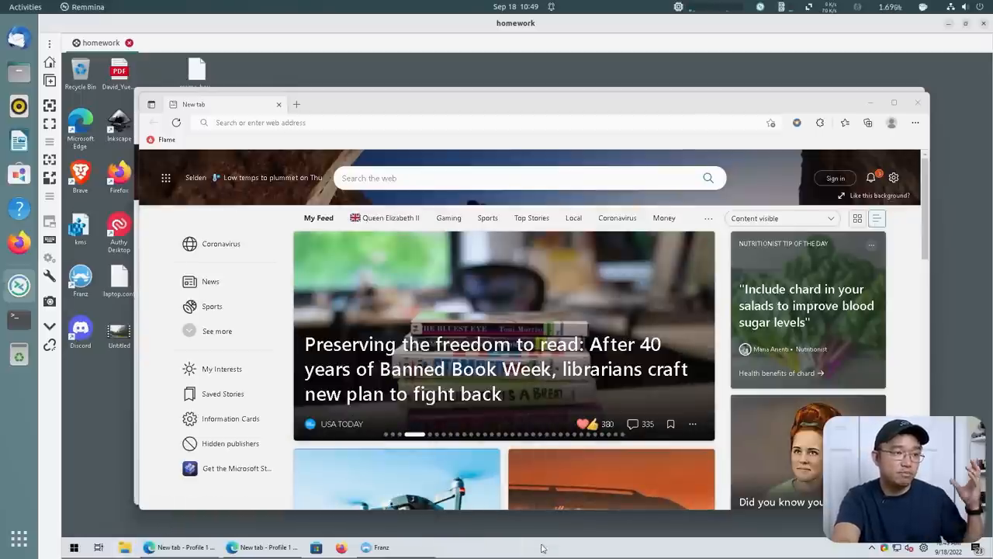
# Step: Bring up ExplorerPatcher's Properties from the taskbar and search 'explor'
pyautogui.rightClick(541, 546)
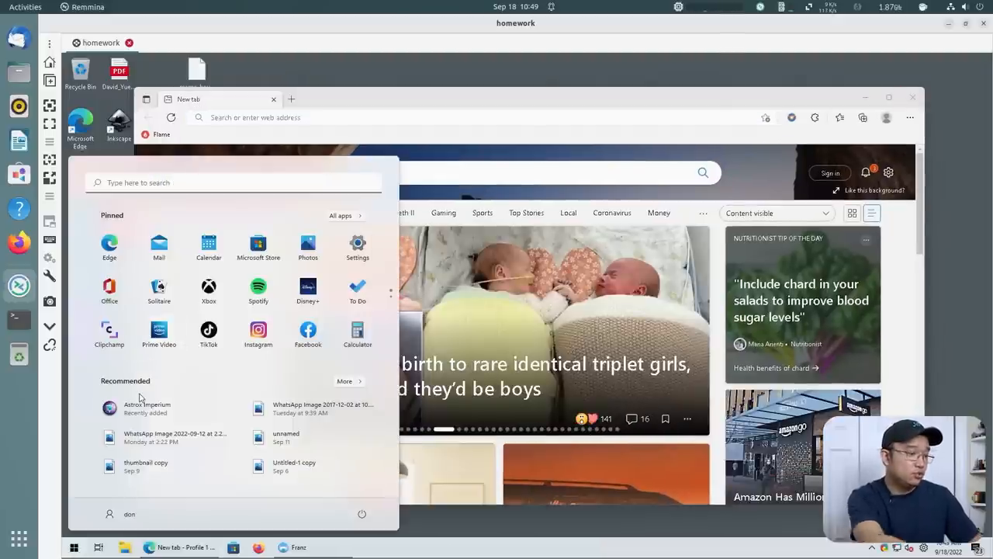
pyautogui.write('explor')
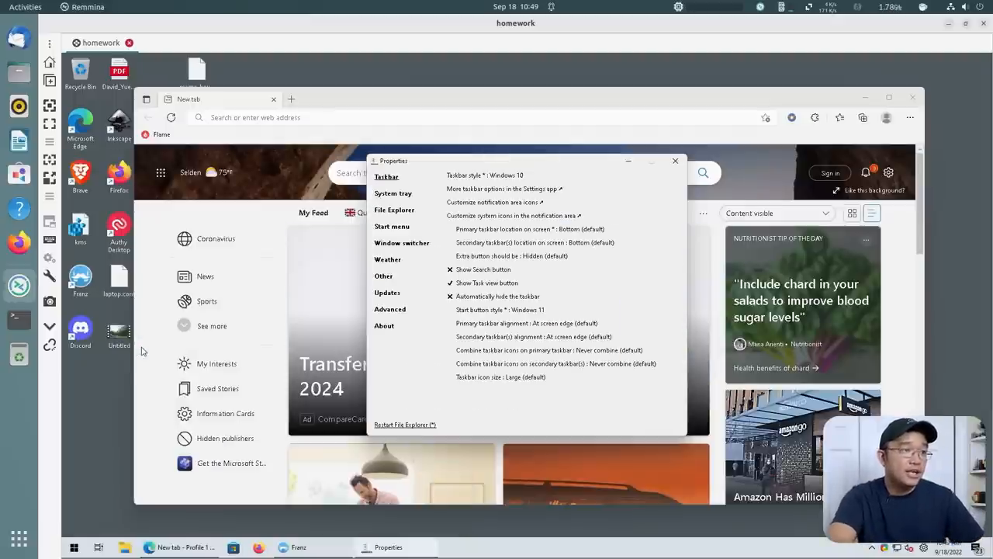
pyautogui.moveTo(869, 111)
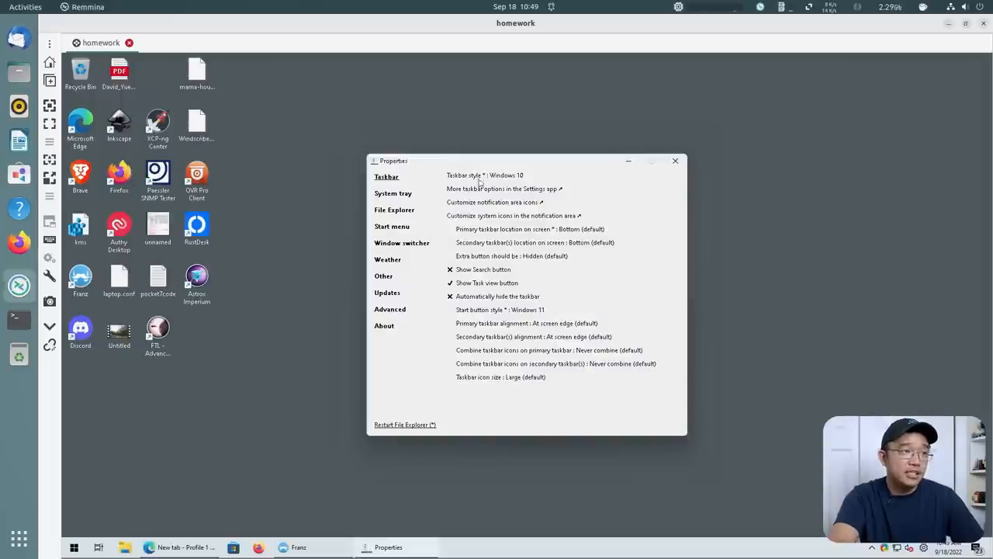
pyautogui.moveTo(475, 239)
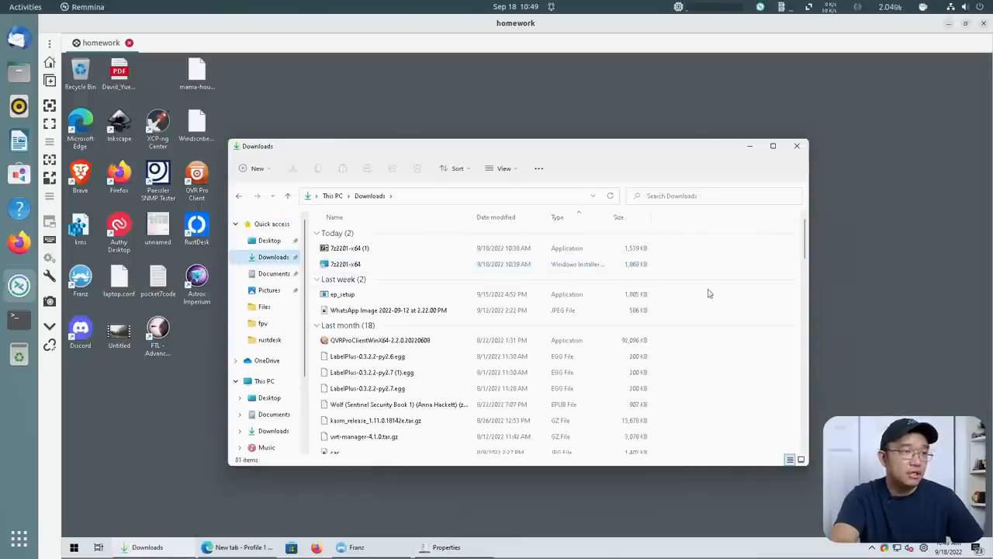
# Step: Show ExplorerPatcher's File Explorer settings and disable the Windows 11 context menu
pyautogui.rightClick(707, 292)
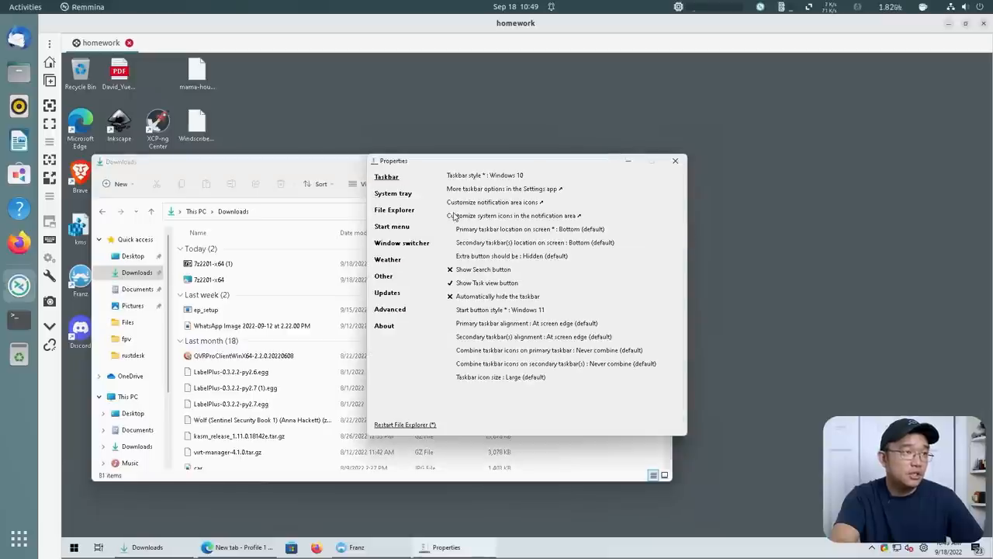
pyautogui.click(394, 209)
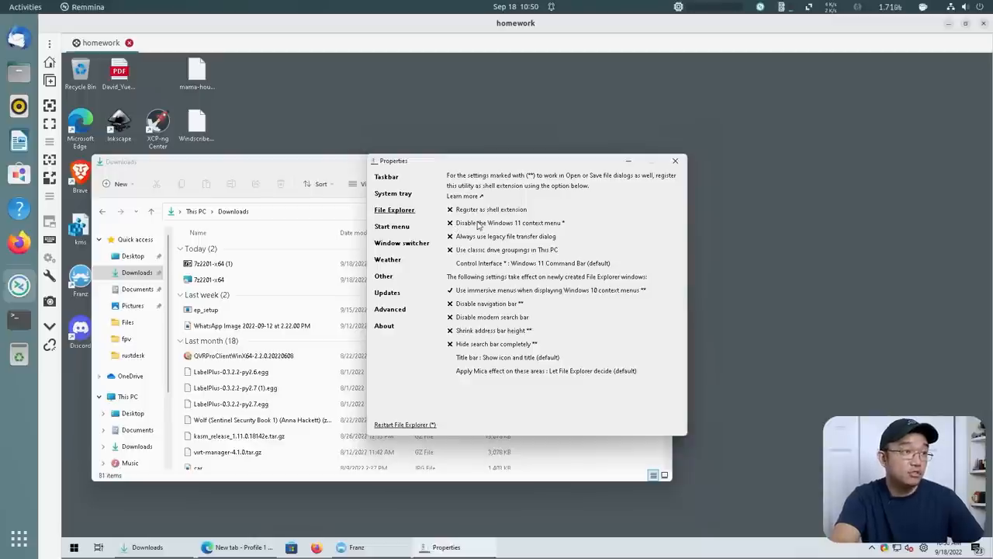
pyautogui.click(450, 224)
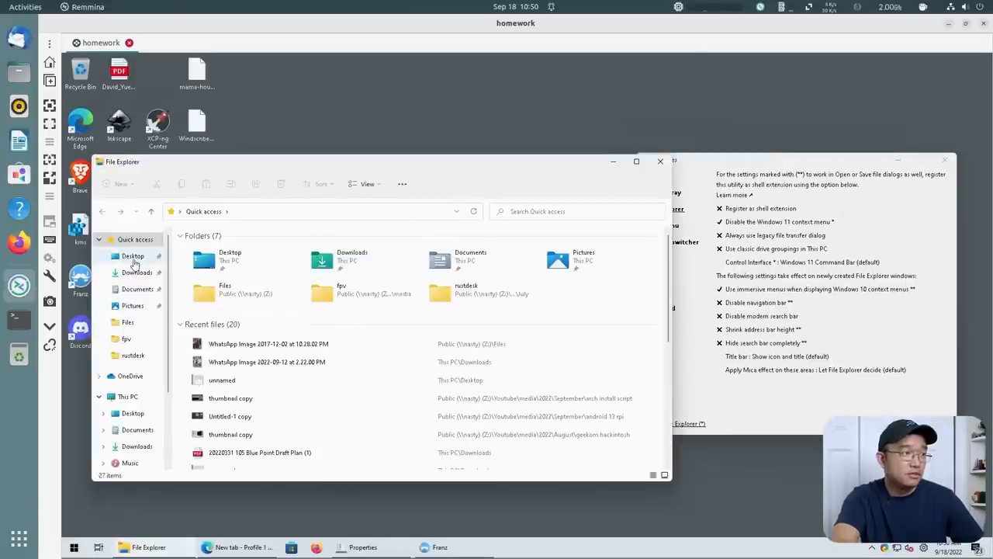
# Step: Show the classic context menu for a downloaded file in File Explorer
pyautogui.click(136, 272)
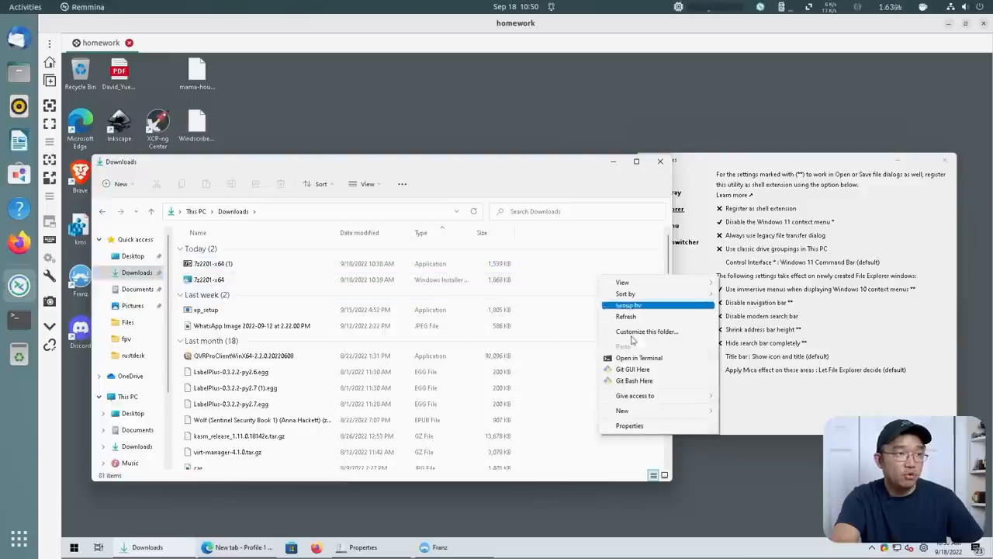
pyautogui.rightClick(211, 264)
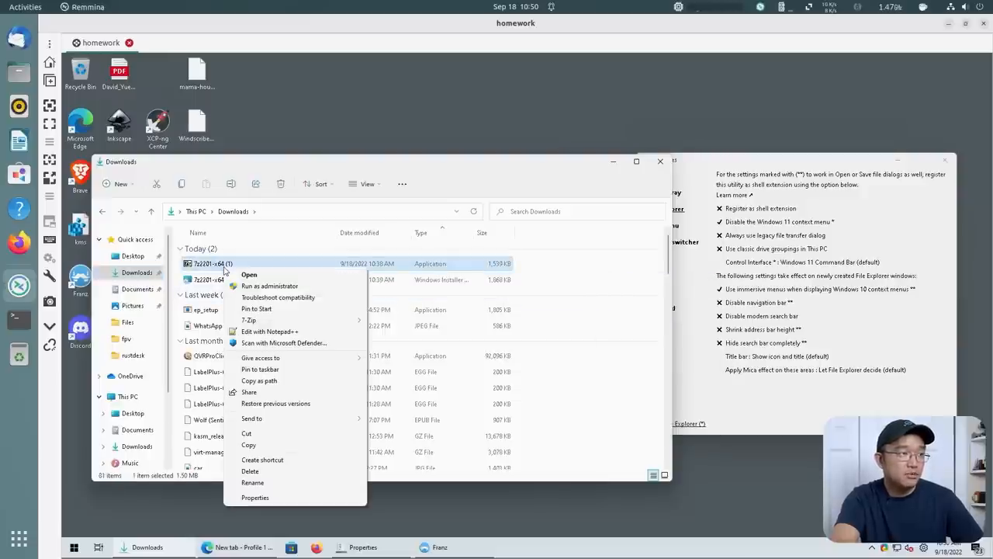
pyautogui.moveTo(248, 320)
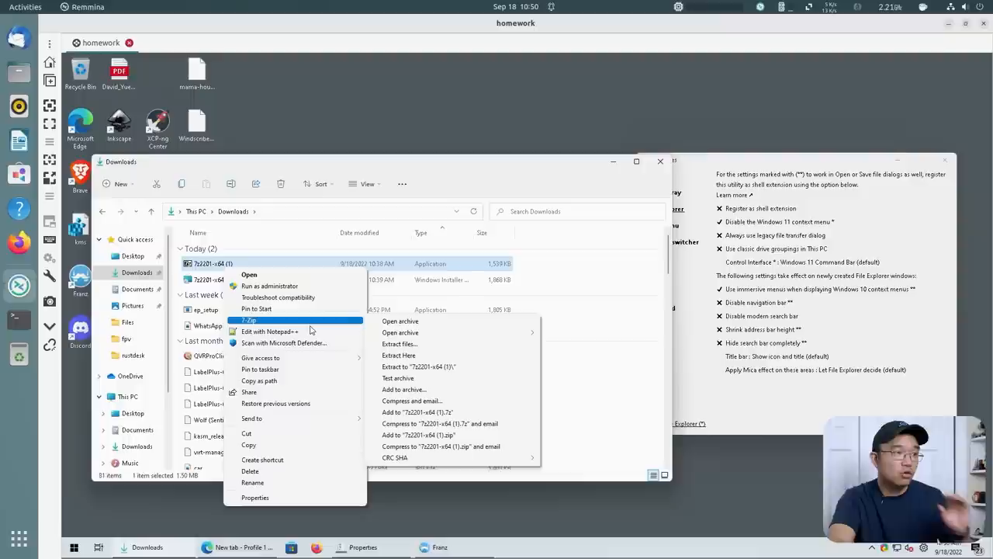
pyautogui.moveTo(604, 253)
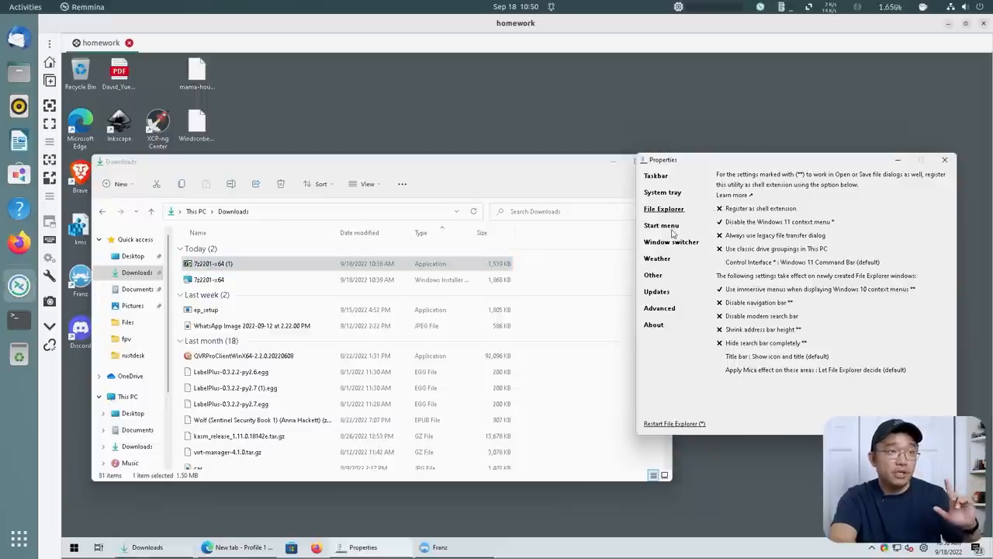
# Step: Enable 'Open Start in All apps by default' in ExplorerPatcher's Start menu settings
pyautogui.click(661, 225)
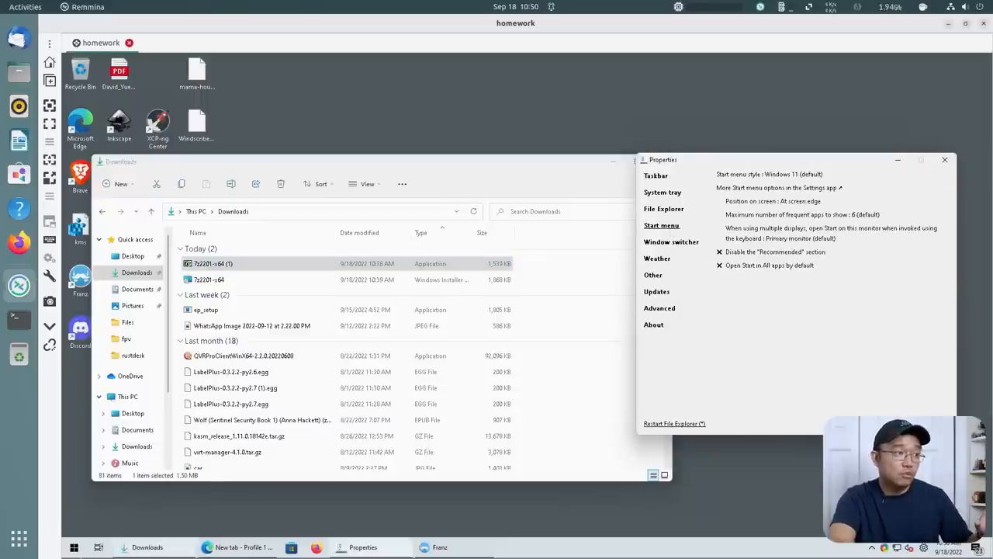
pyautogui.click(73, 546)
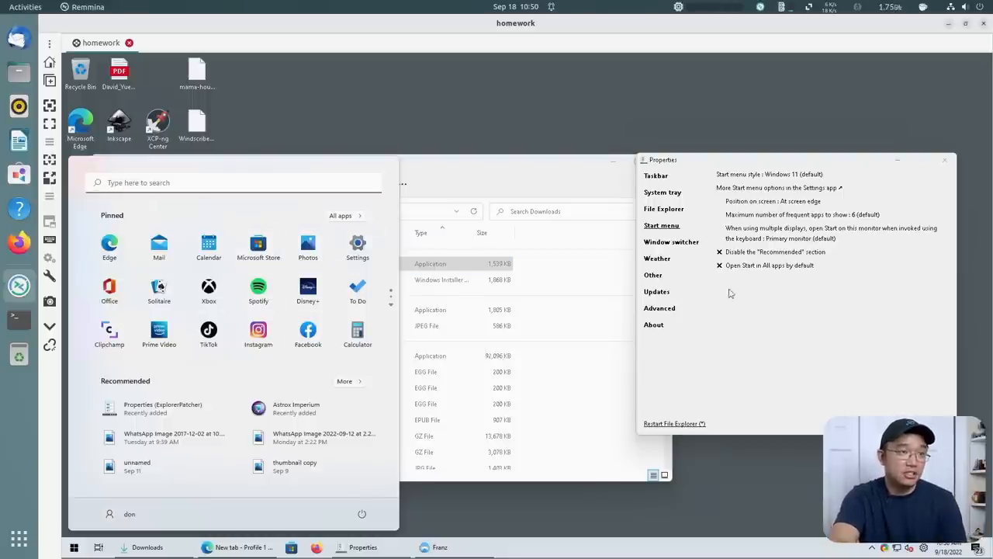
pyautogui.moveTo(742, 290)
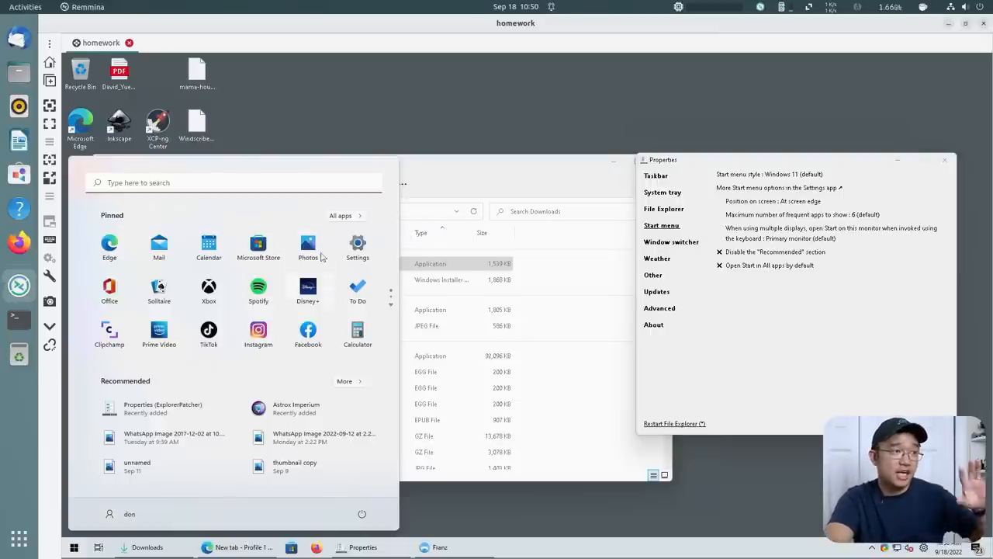
pyautogui.moveTo(220, 347)
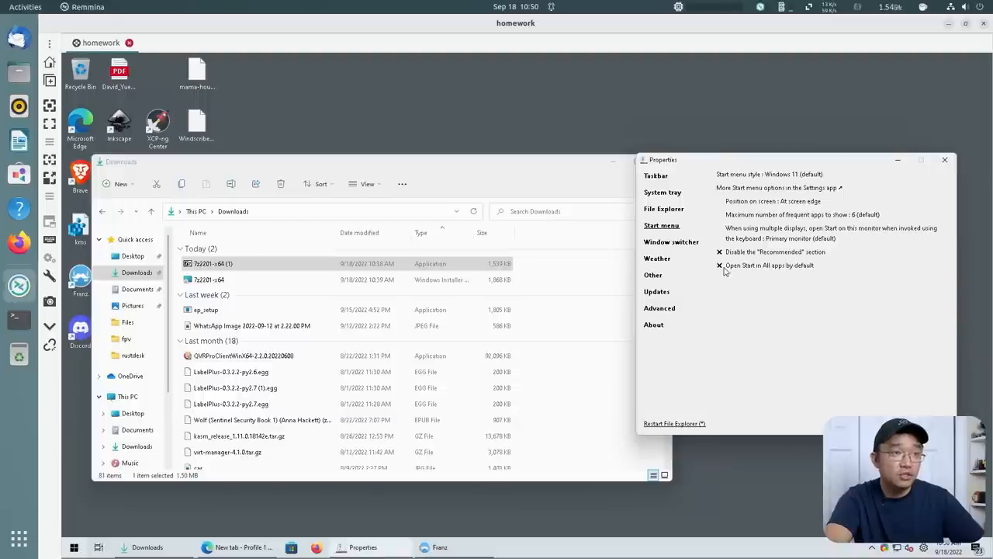
pyautogui.click(720, 264)
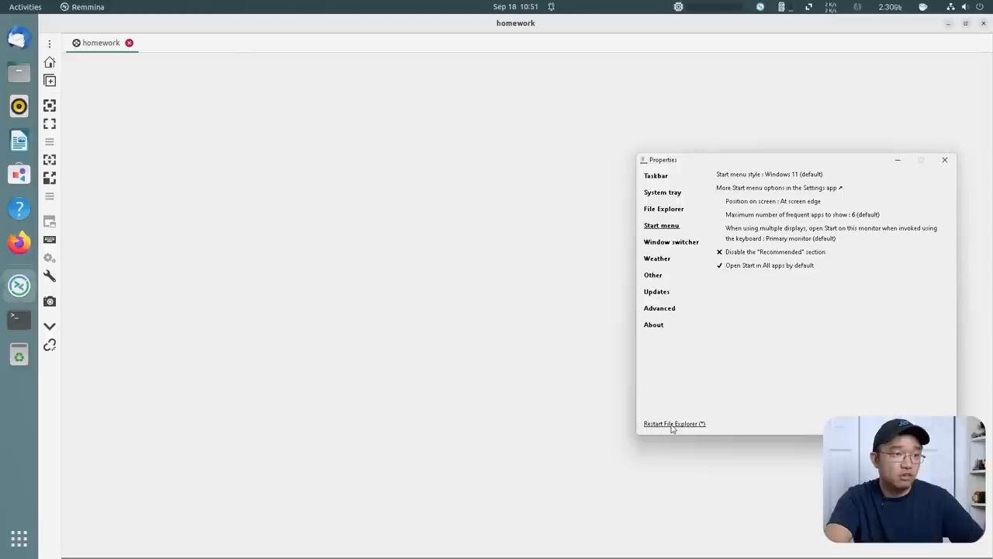
pyautogui.click(674, 422)
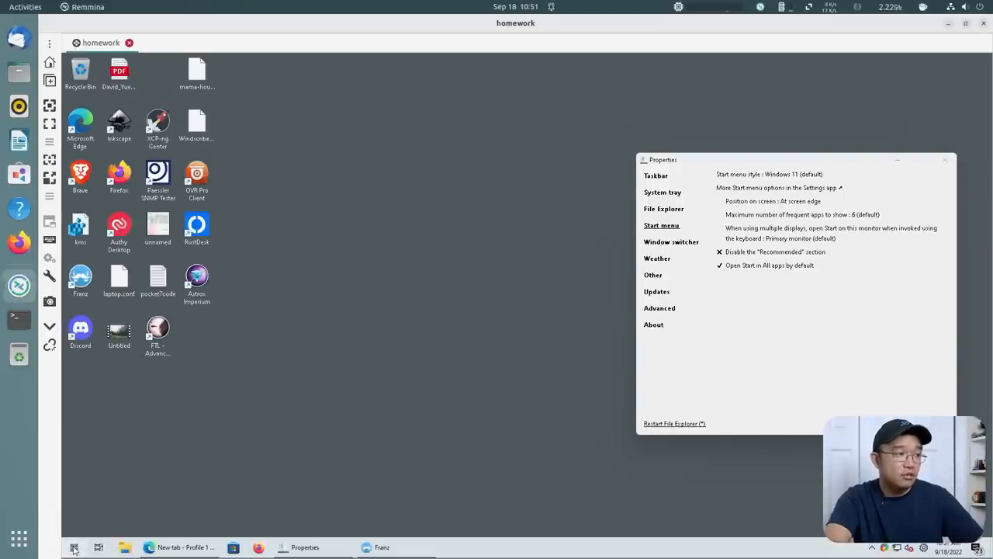
pyautogui.click(75, 546)
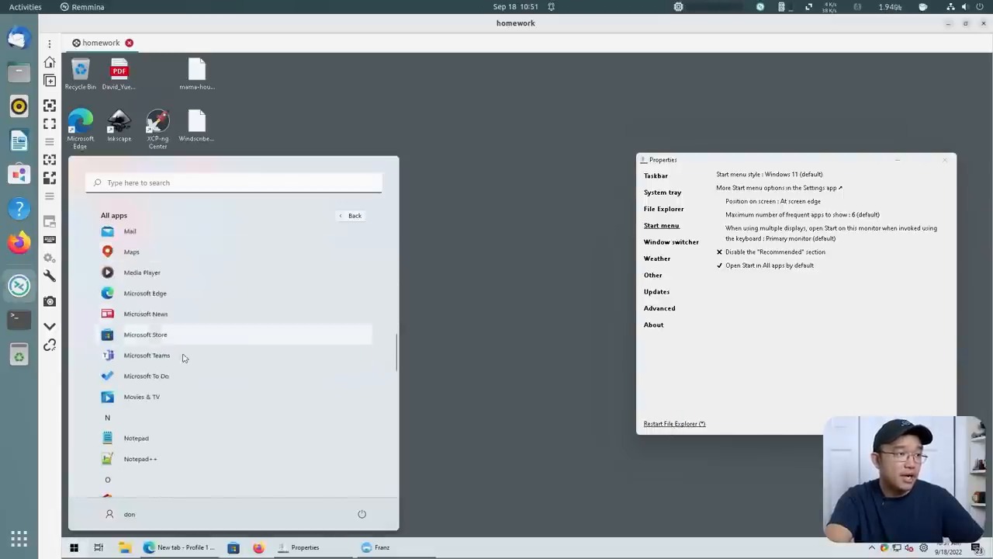
pyautogui.click(351, 214)
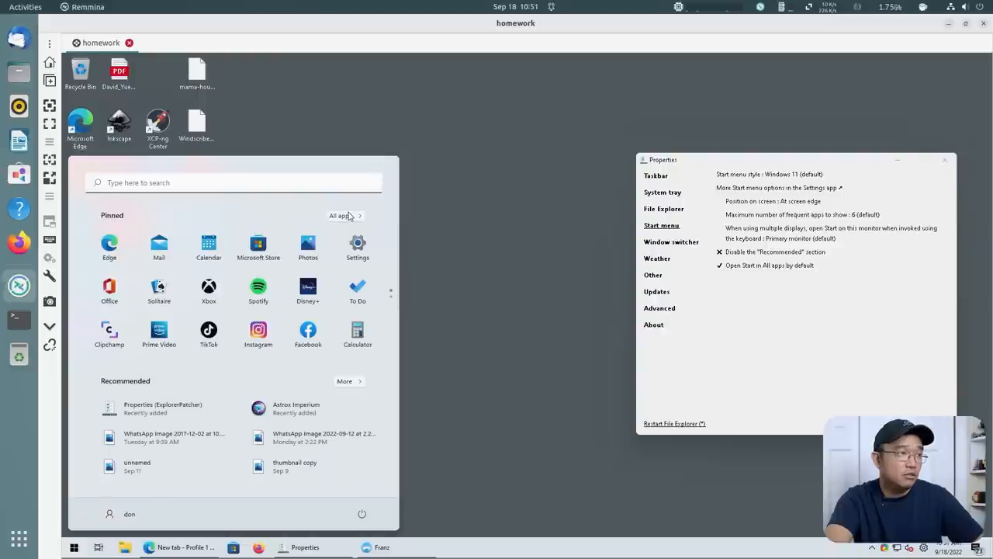
pyautogui.moveTo(341, 217)
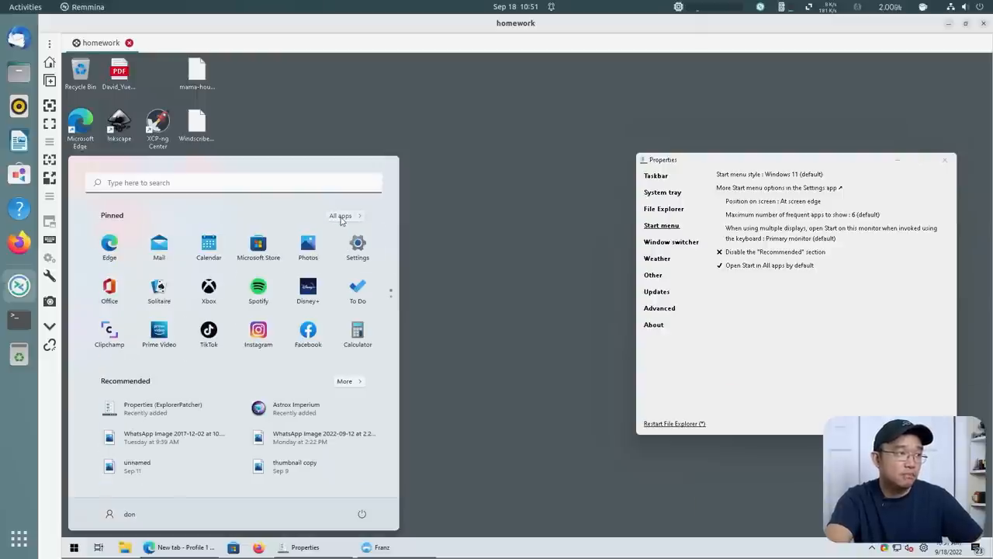
pyautogui.click(341, 214)
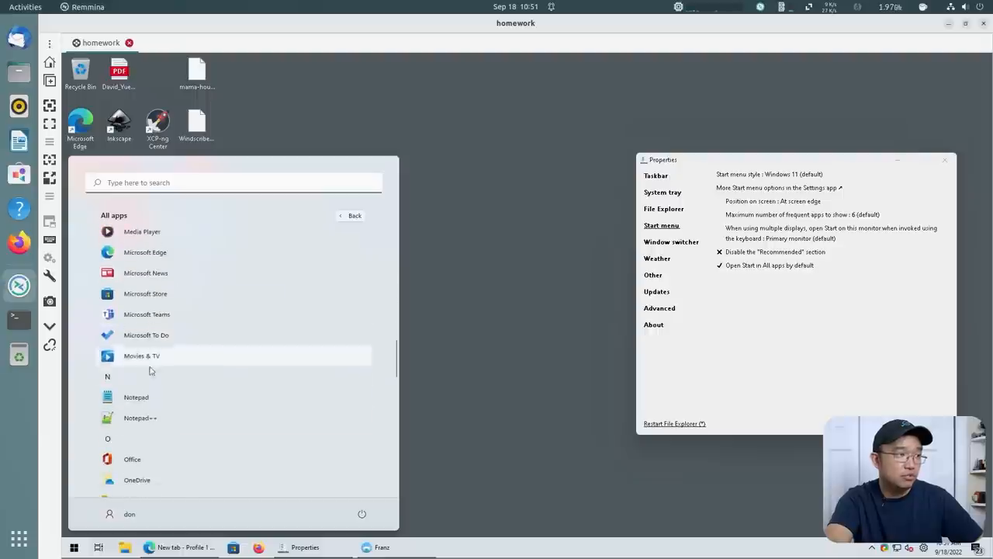
pyautogui.moveTo(555, 359)
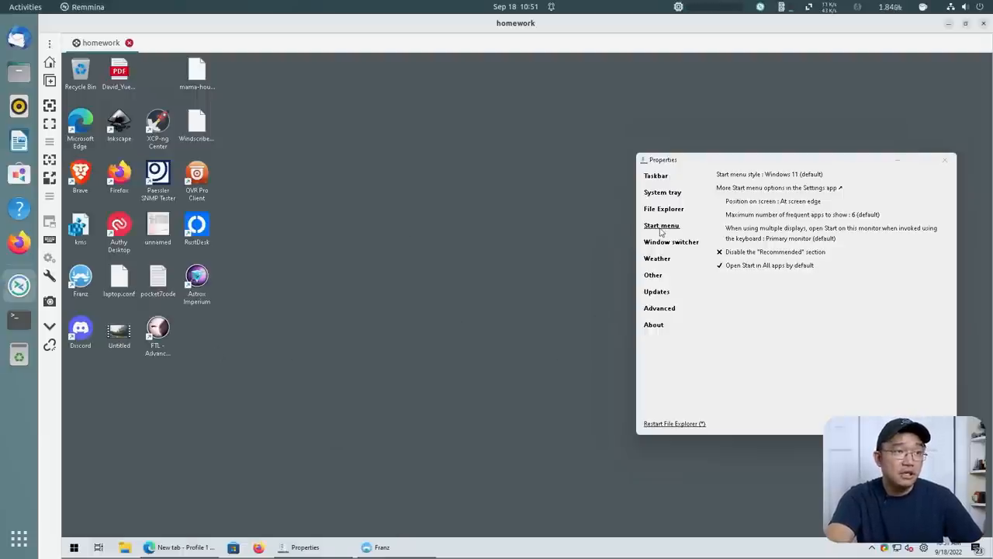
# Step: Set the Start button style to Windows 10 in ExplorerPatcher's Taskbar settings
pyautogui.click(664, 208)
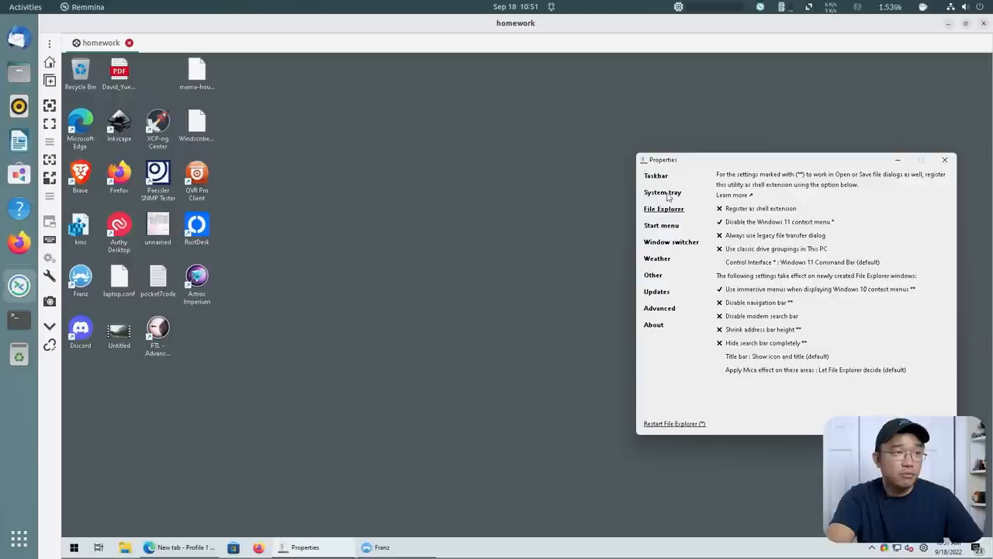
pyautogui.click(662, 192)
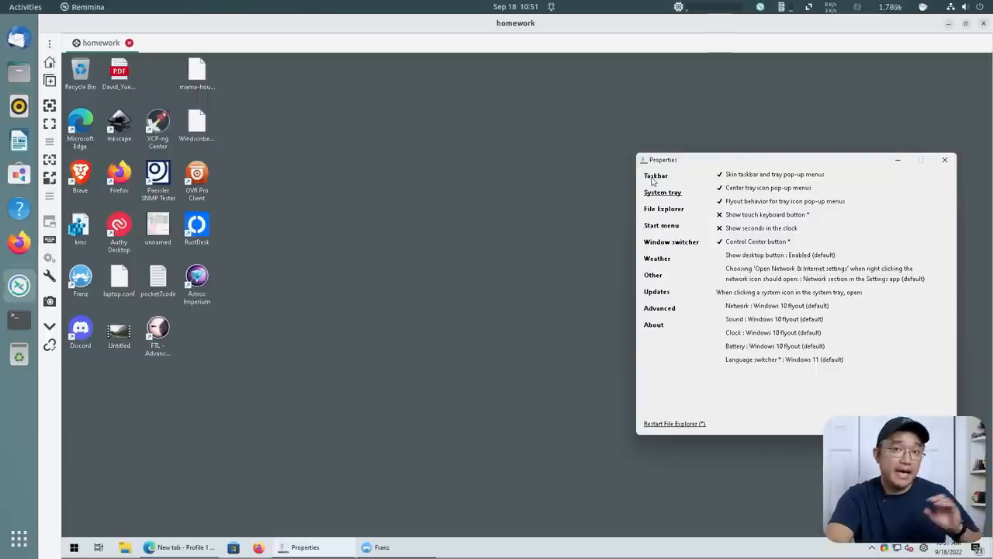
pyautogui.click(655, 175)
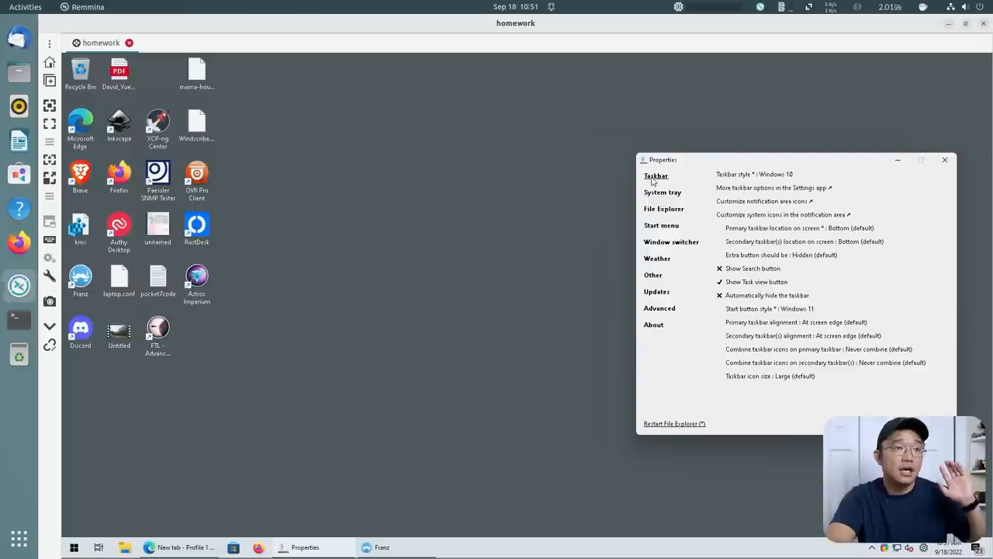
pyautogui.click(799, 309)
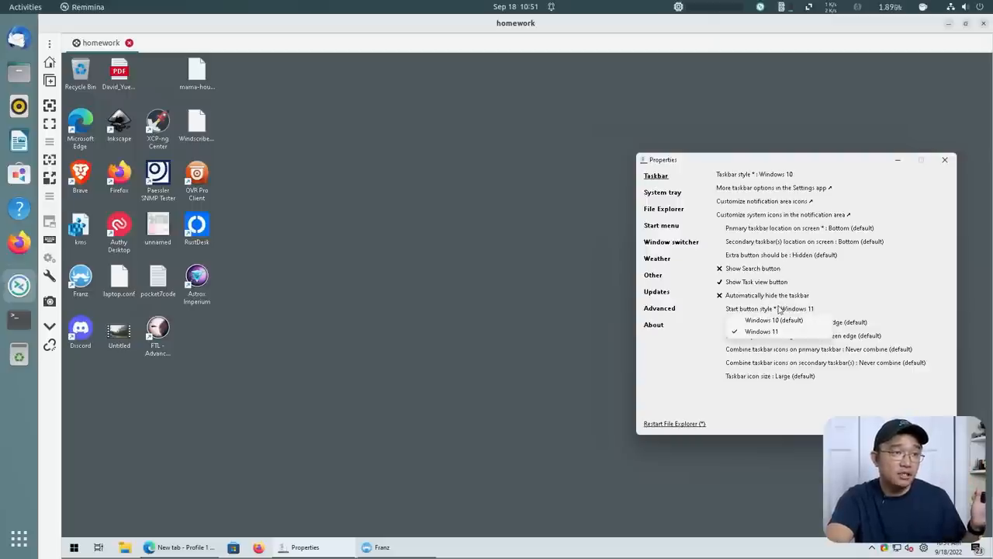
pyautogui.click(772, 320)
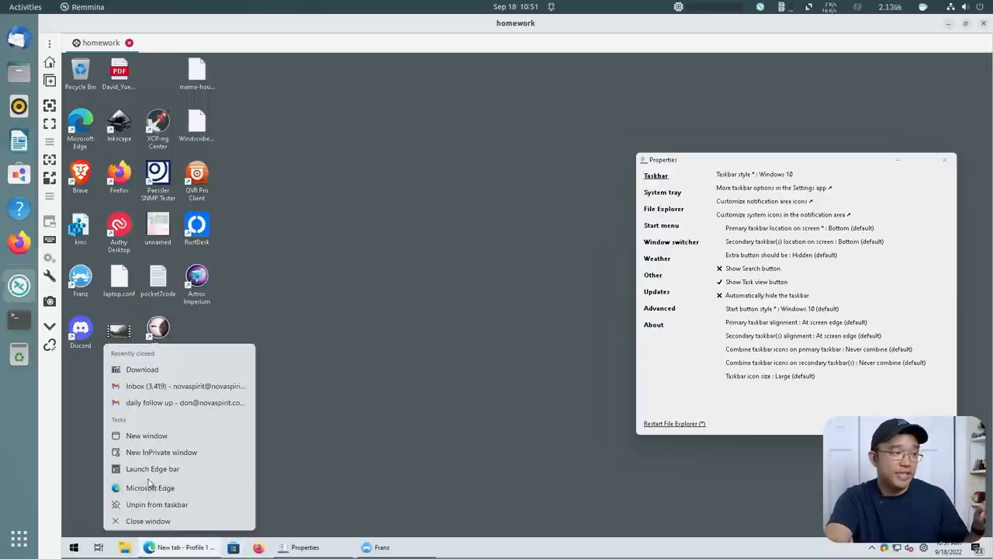
# Step: Launch a new Microsoft Edge window from the taskbar
pyautogui.click(146, 435)
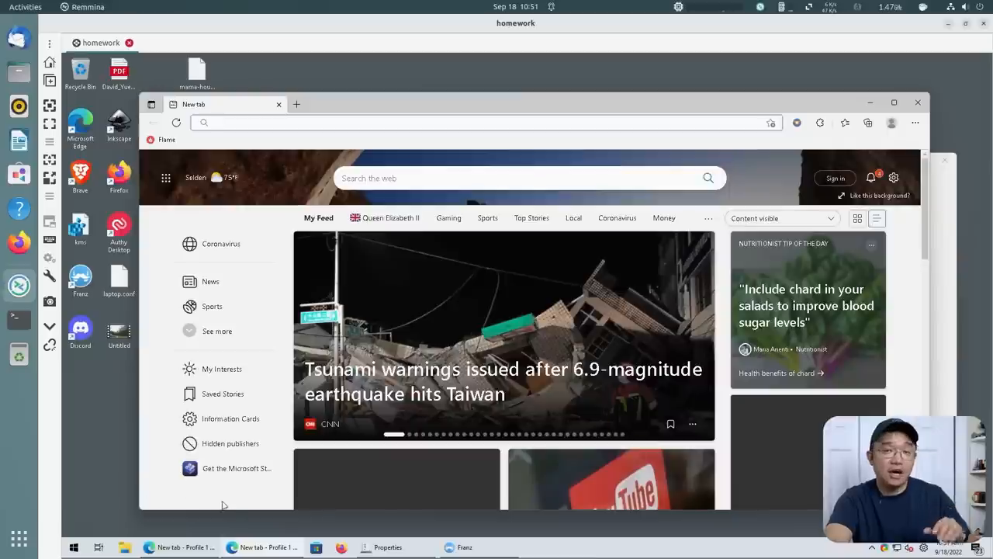